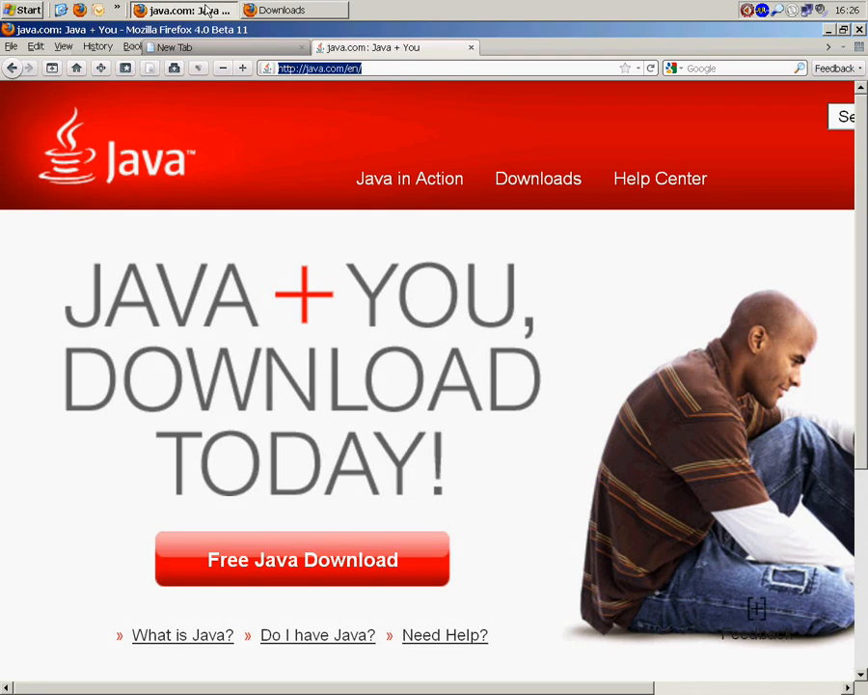
{"action": "mouse_move", "coordinate": [10, 96]}
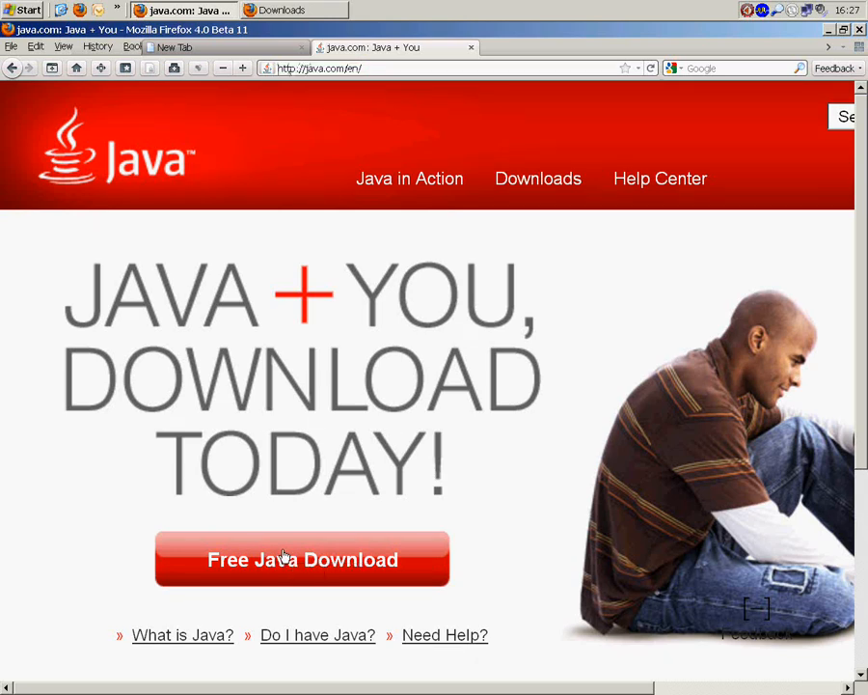
Step: Start the free Java download from the java.com home page
{"action": "left_click", "coordinate": [302, 559]}
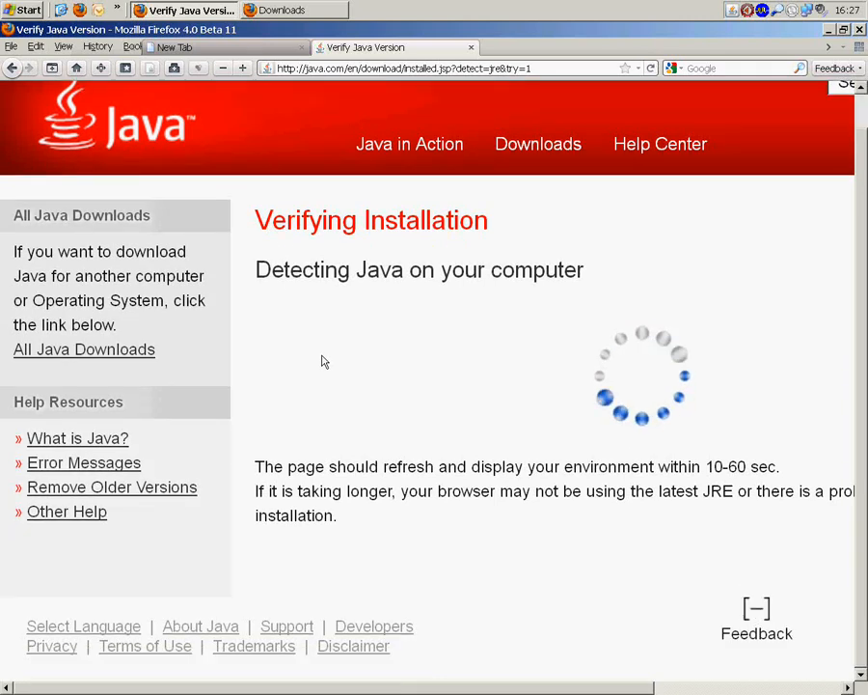
Step: Confirm Java 6 Update 24 is installed, then go to the All Java Downloads page
{"action": "left_click", "coordinate": [84, 349]}
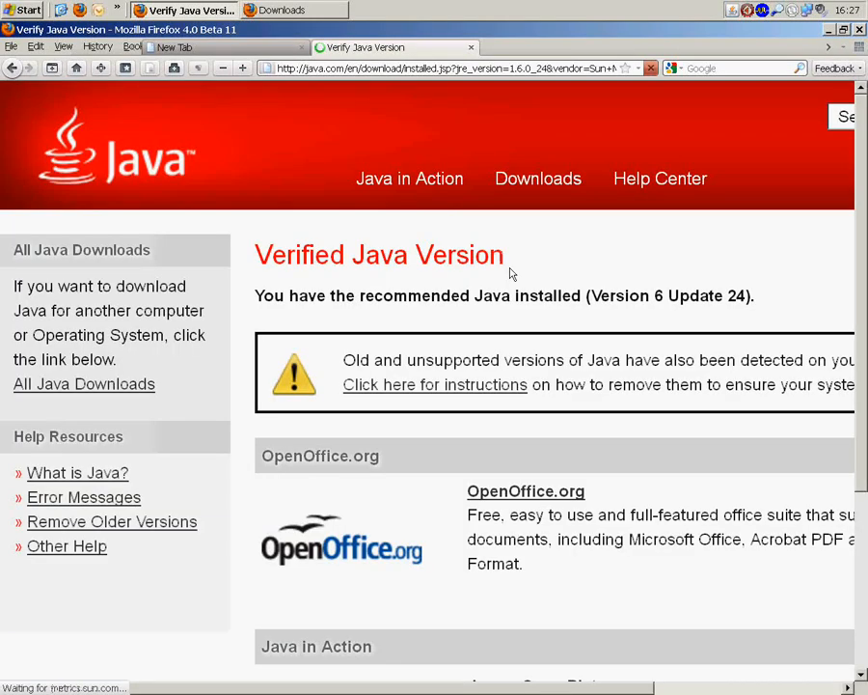
{"action": "scroll", "scroll_direction": "down", "scroll_amount": 3}
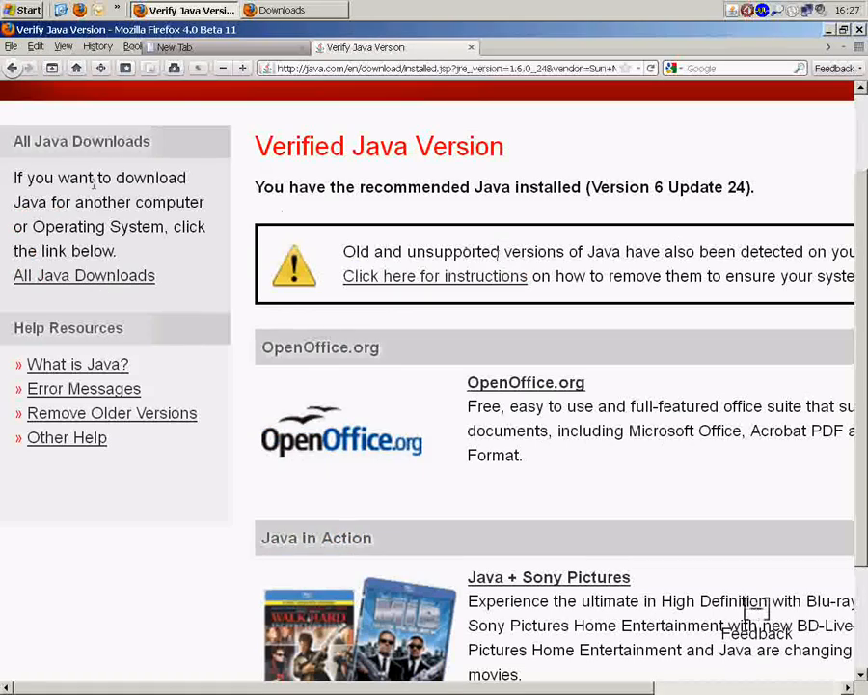
{"action": "left_click", "coordinate": [84, 275]}
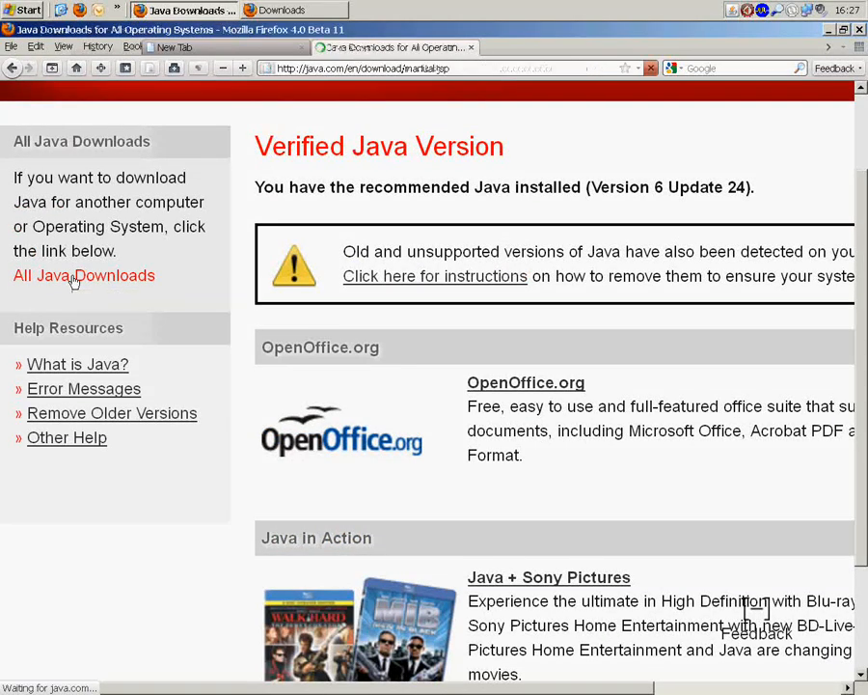
{"action": "left_click", "coordinate": [84, 275]}
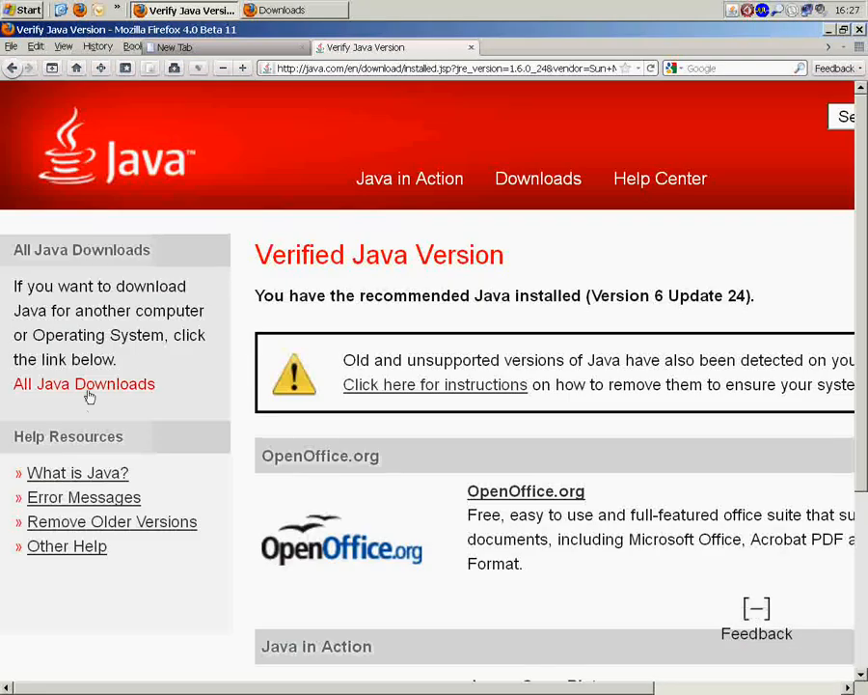
Step: Download the Windows online installer jre-6u24-windows-i586-iftw.exe from All Java Downloads
{"action": "left_click", "coordinate": [84, 383]}
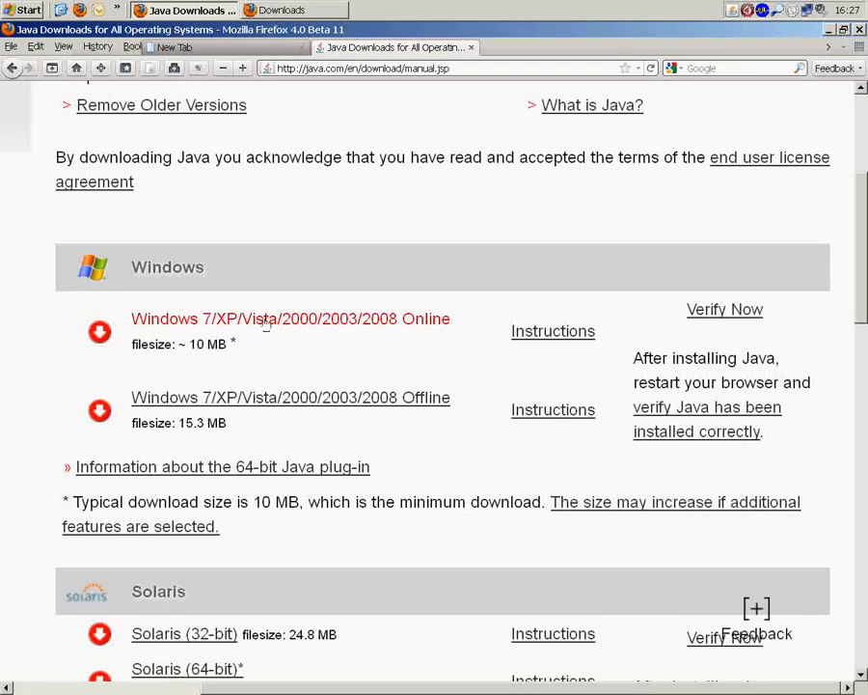
{"action": "left_click", "coordinate": [289, 318]}
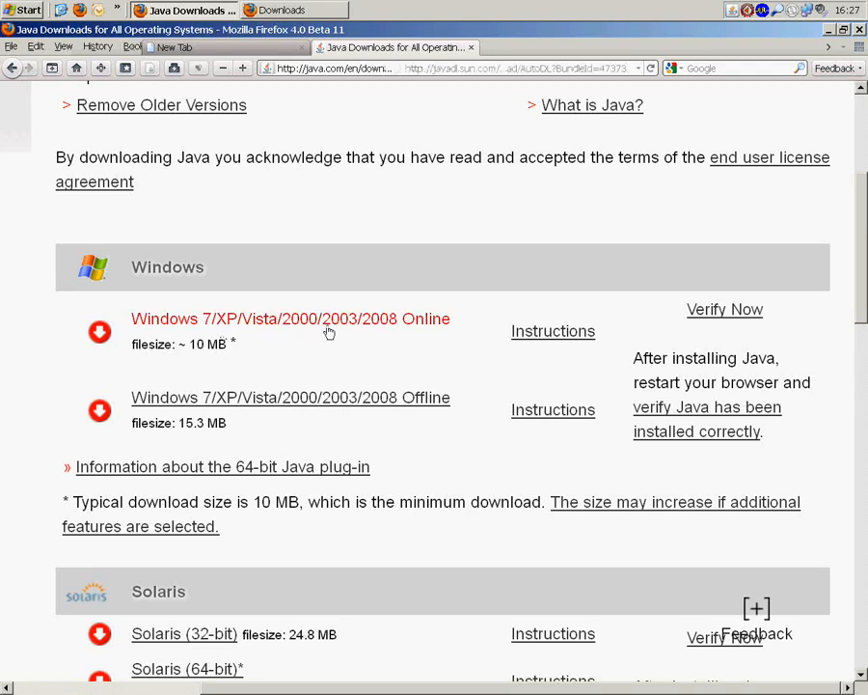
{"action": "left_click", "coordinate": [289, 318]}
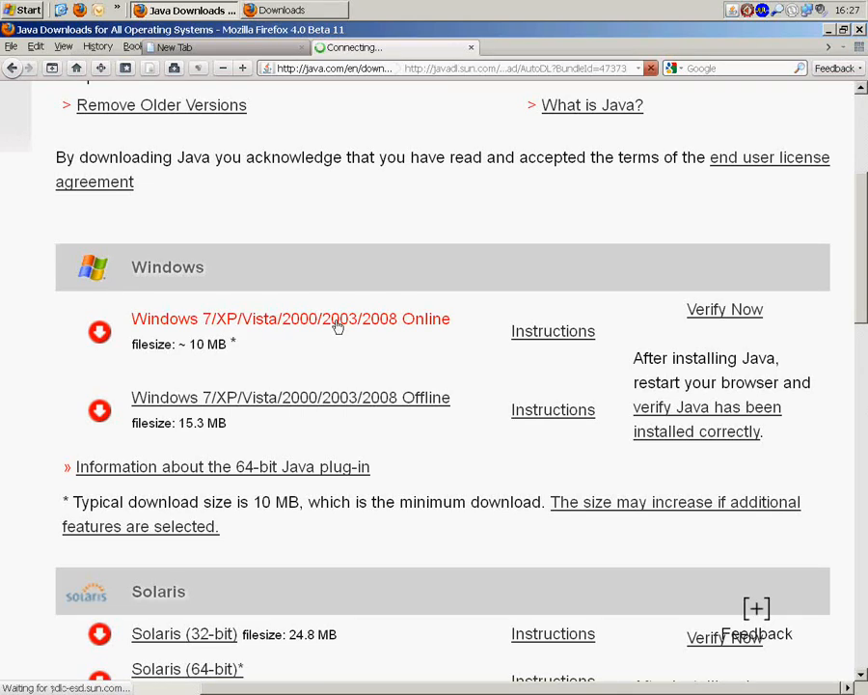
{"action": "left_click", "coordinate": [289, 318]}
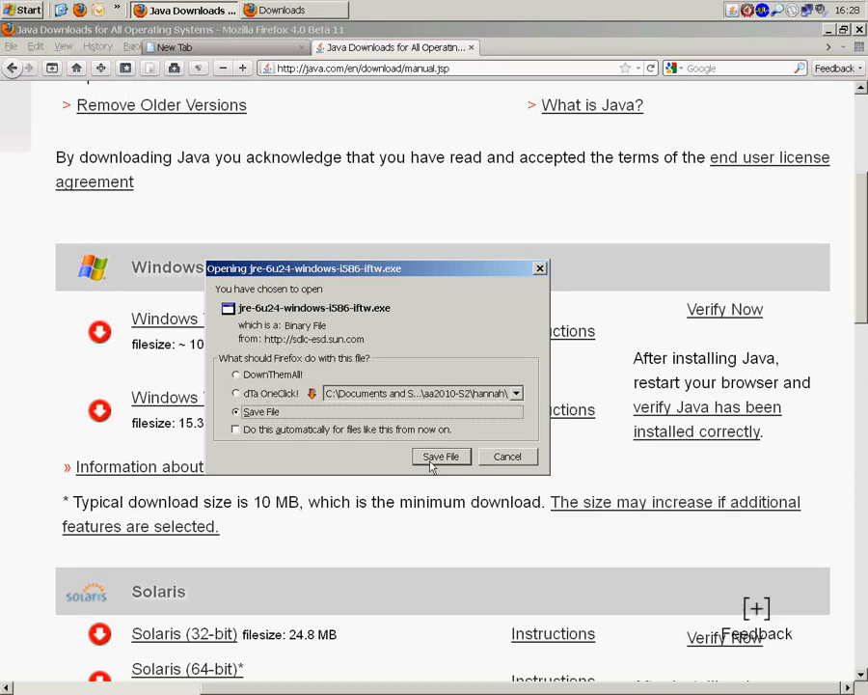
Step: Save jre-6u24-windows-i586-iftw.exe and launch it from Downloads, accepting the executable warning
{"action": "left_click", "coordinate": [441, 456]}
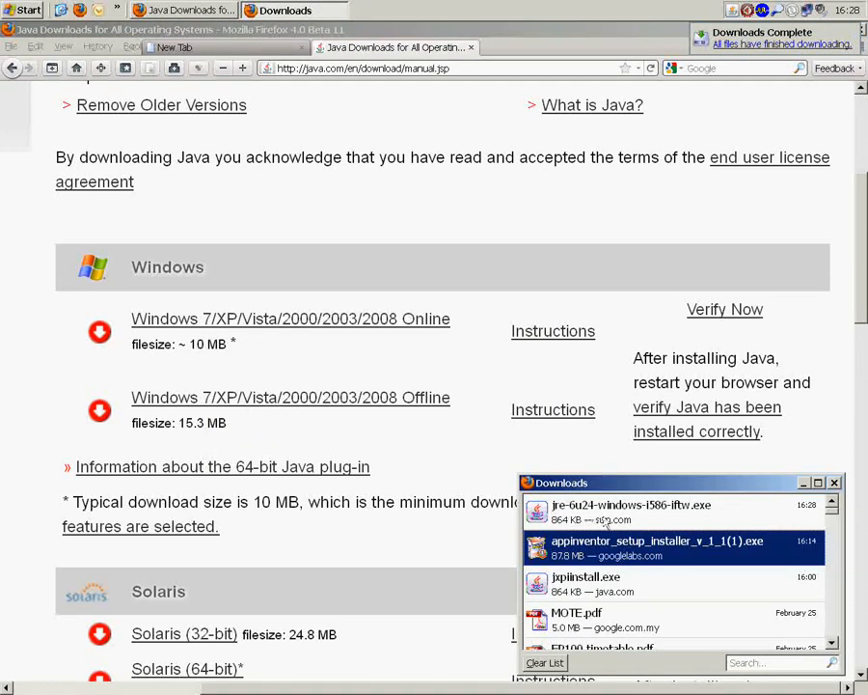
{"action": "right_click", "coordinate": [632, 505]}
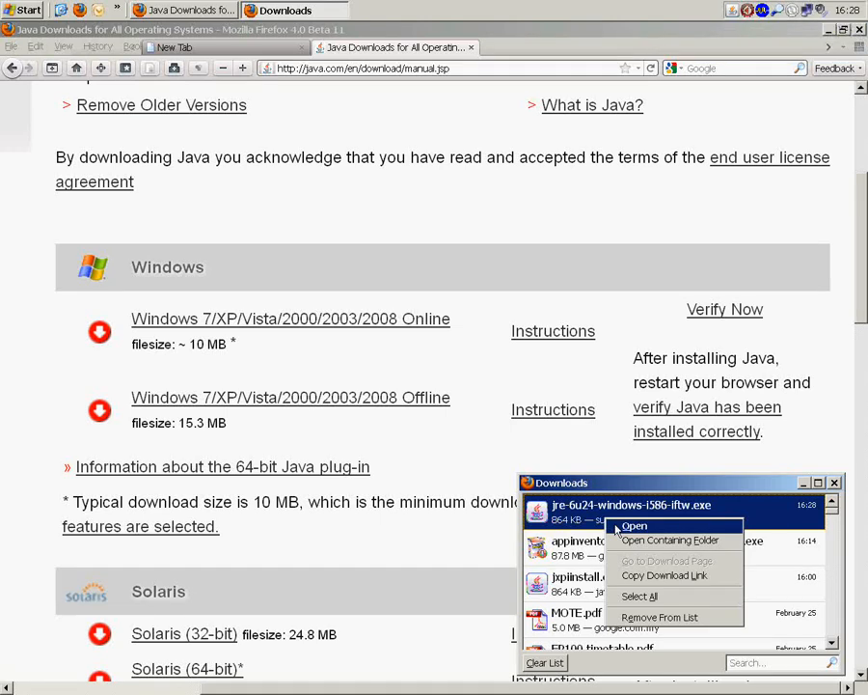
{"action": "left_click", "coordinate": [635, 525]}
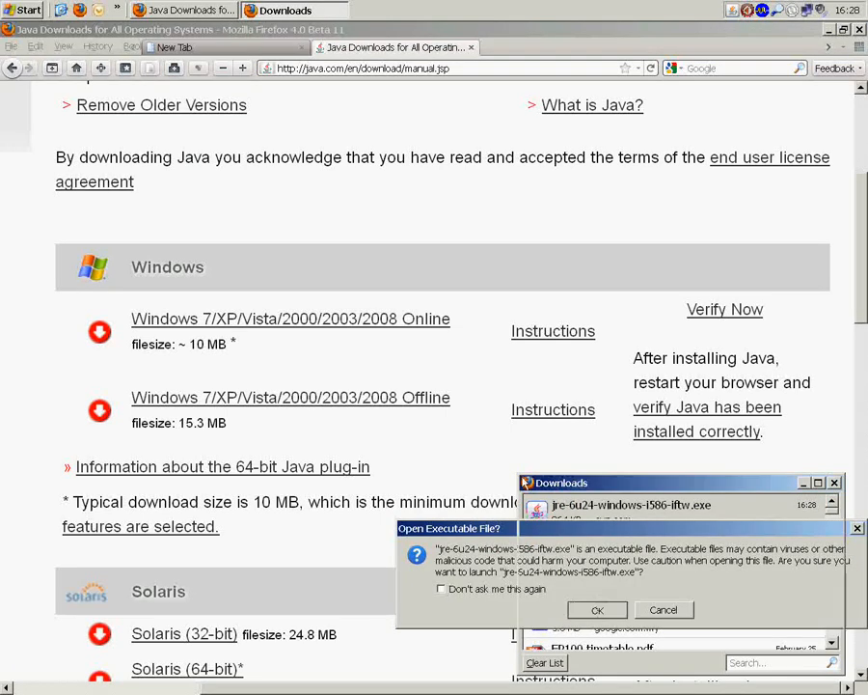
{"action": "left_click", "coordinate": [597, 608]}
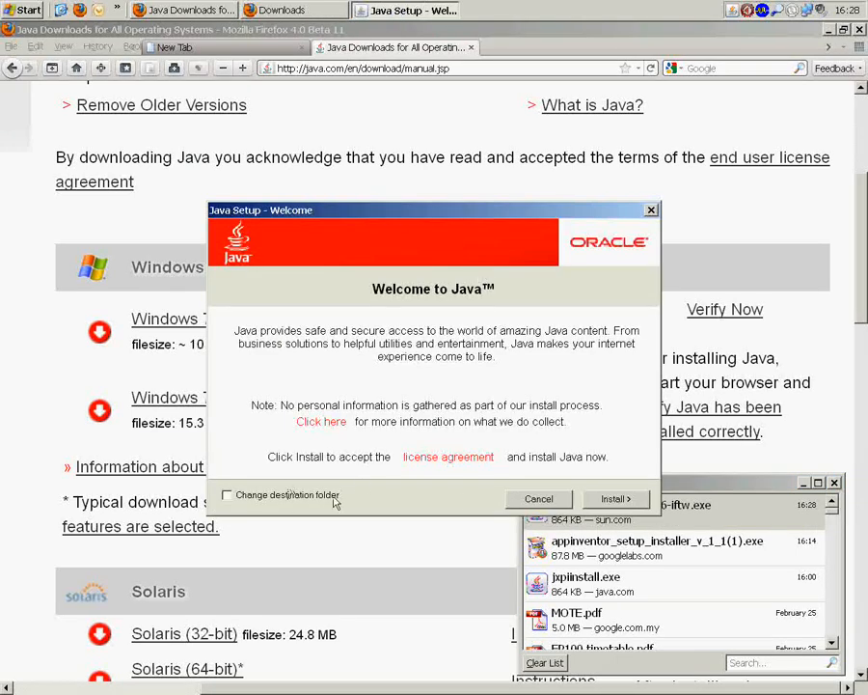
Step: Install Java 6 Update 24 from the Java Setup welcome window
{"action": "left_click", "coordinate": [616, 499]}
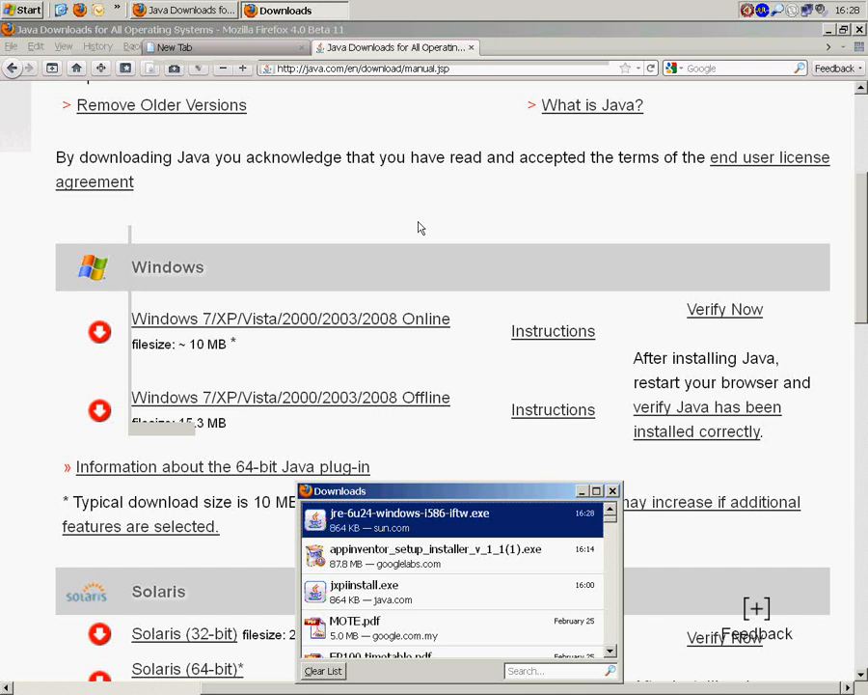
{"action": "mouse_move", "coordinate": [405, 221]}
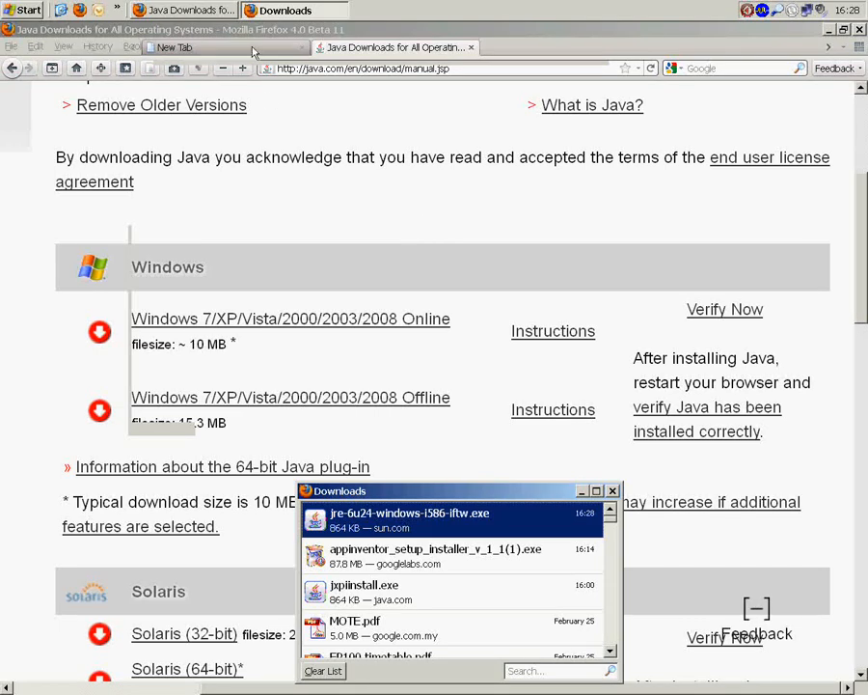
Step: Go to the App Inventor site and follow Learn > Setup to the Windows instructions
{"action": "type", "text": "apl"}
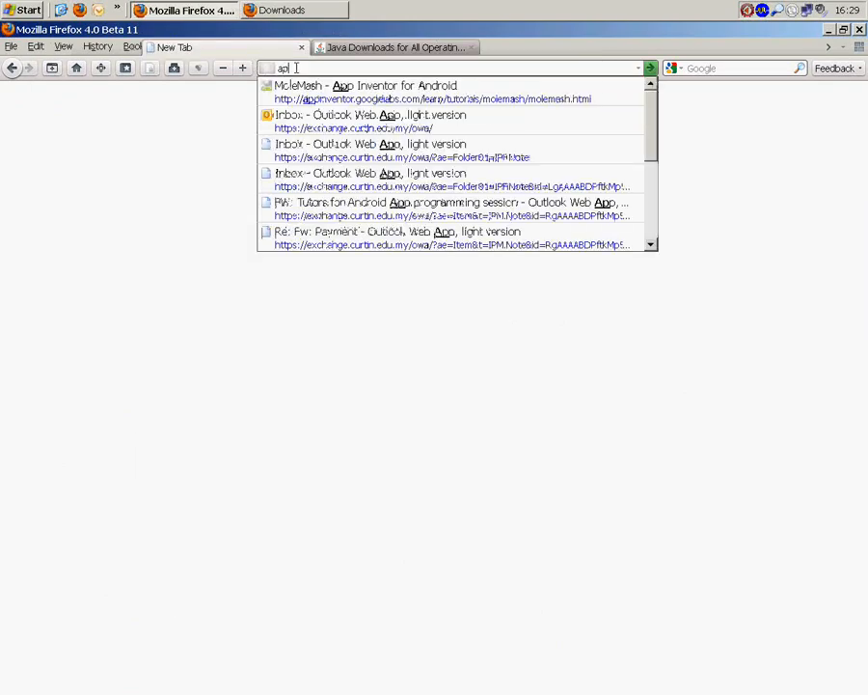
{"action": "left_click", "coordinate": [366, 92]}
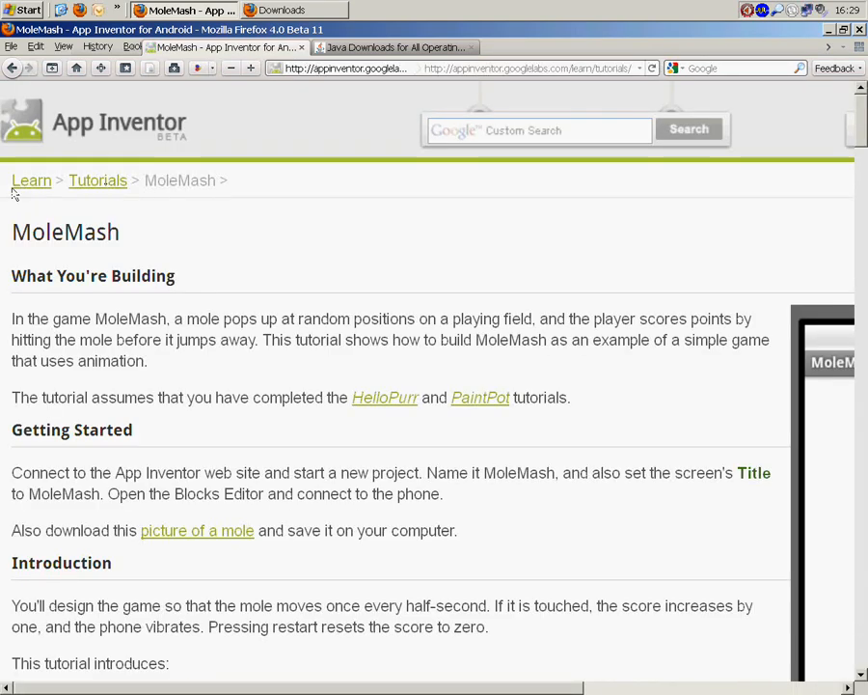
{"action": "left_click", "coordinate": [31, 181]}
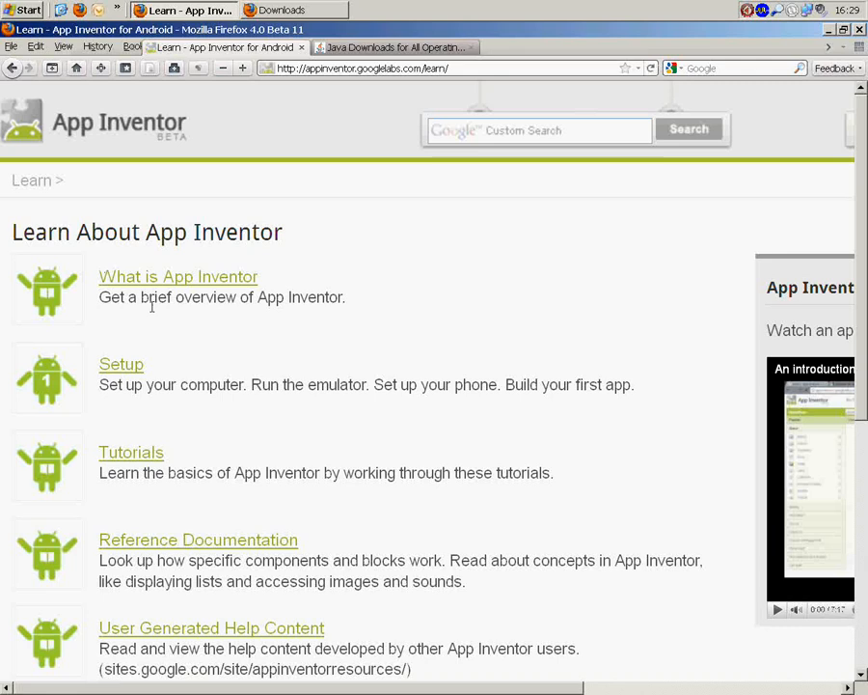
{"action": "left_click", "coordinate": [120, 364]}
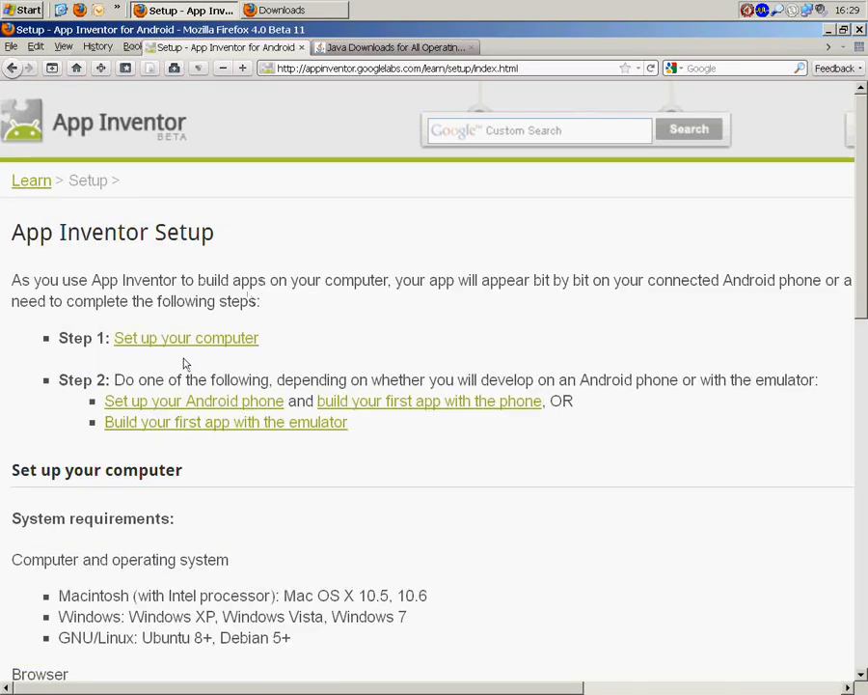
{"action": "left_click", "coordinate": [187, 338]}
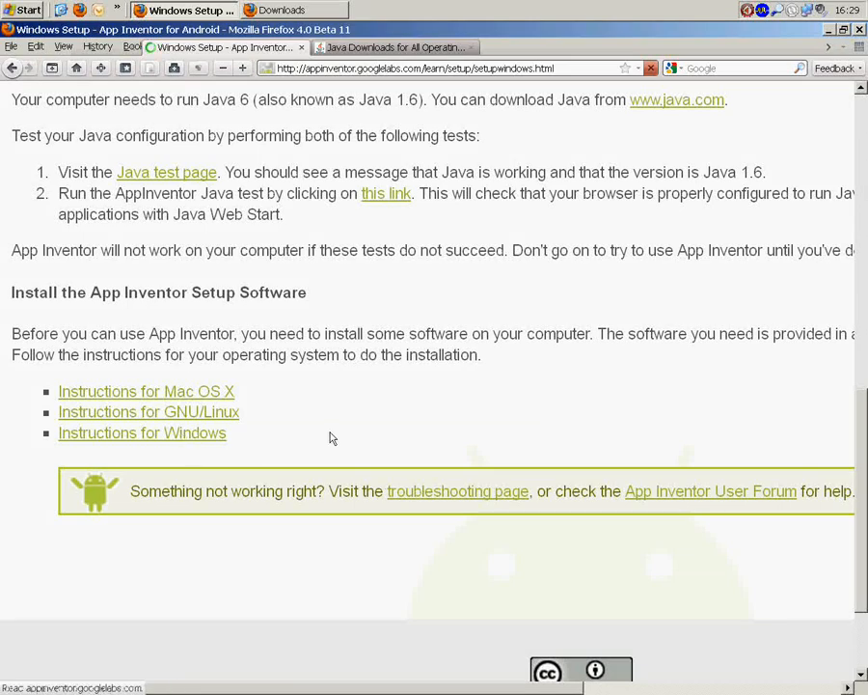
{"action": "left_click", "coordinate": [142, 432]}
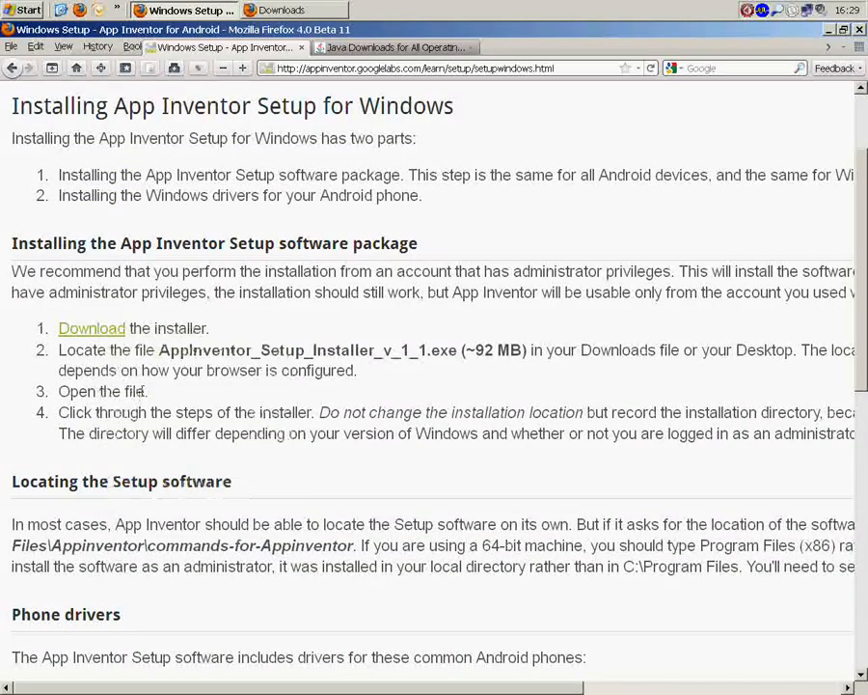
Step: Cancel the duplicate download and run the existing appinventor_setup_installer_v_1_1(1).exe despite warnings
{"action": "left_click", "coordinate": [90, 328]}
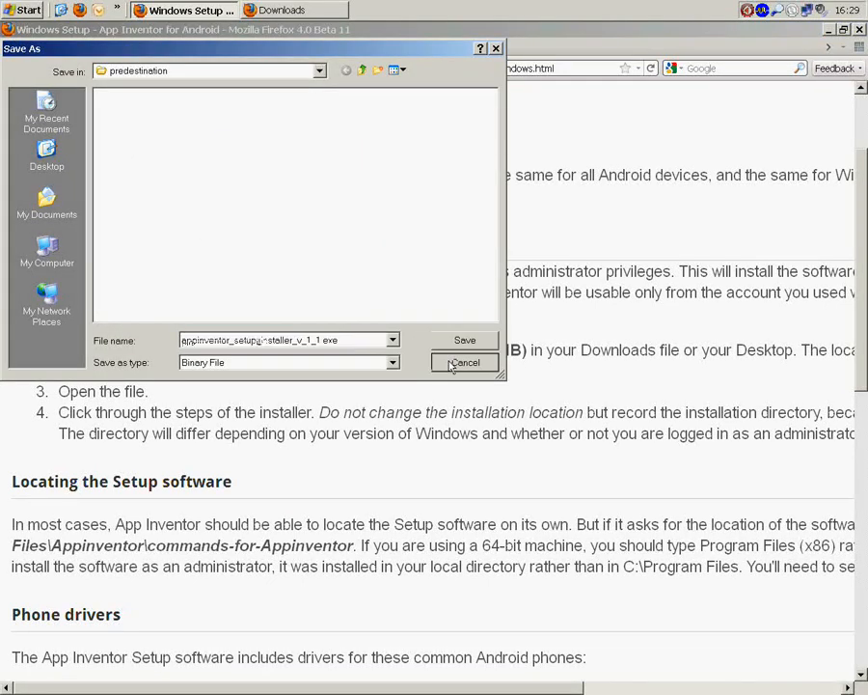
{"action": "left_click", "coordinate": [465, 362]}
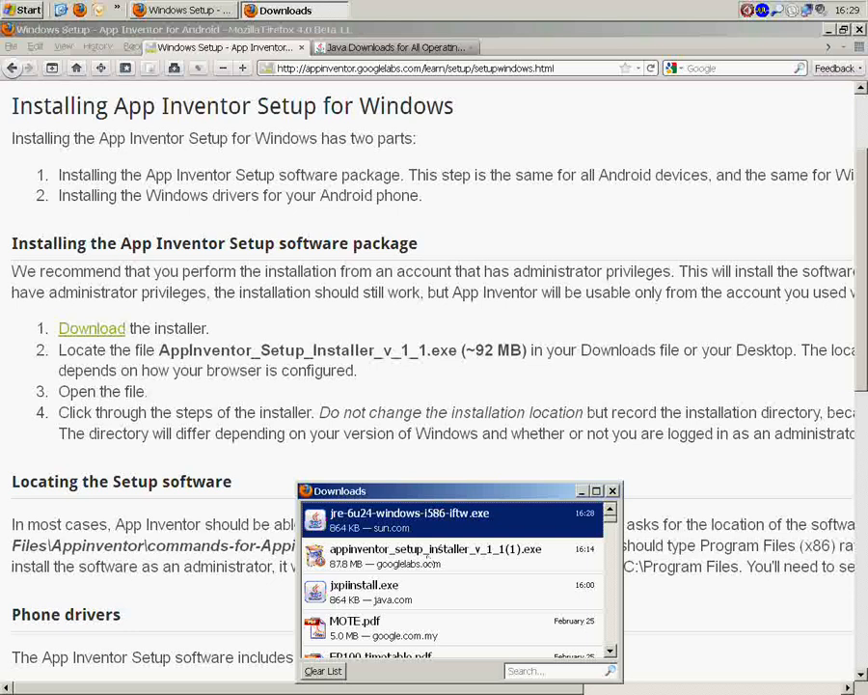
{"action": "left_click", "coordinate": [453, 555]}
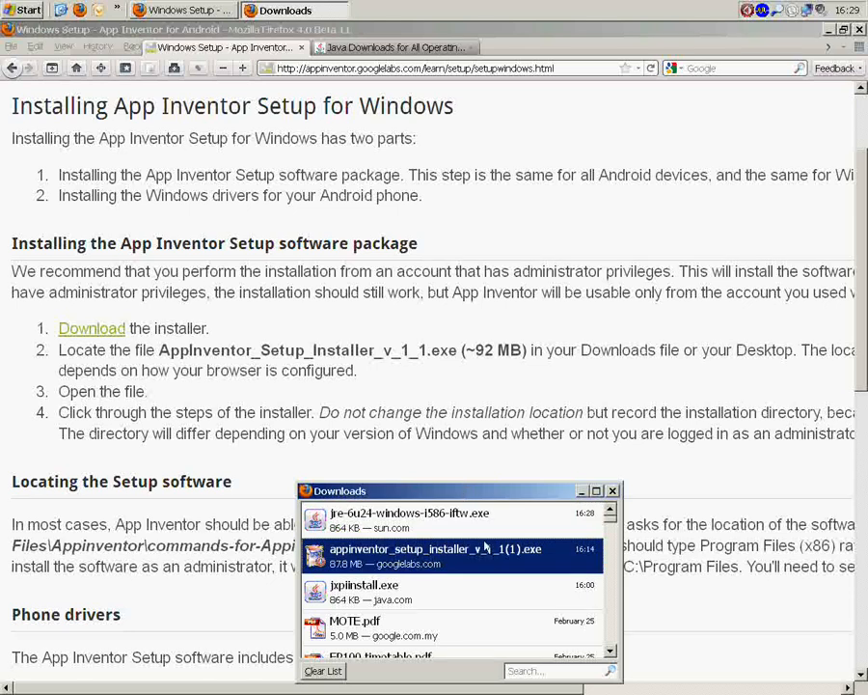
{"action": "double_click", "coordinate": [429, 548]}
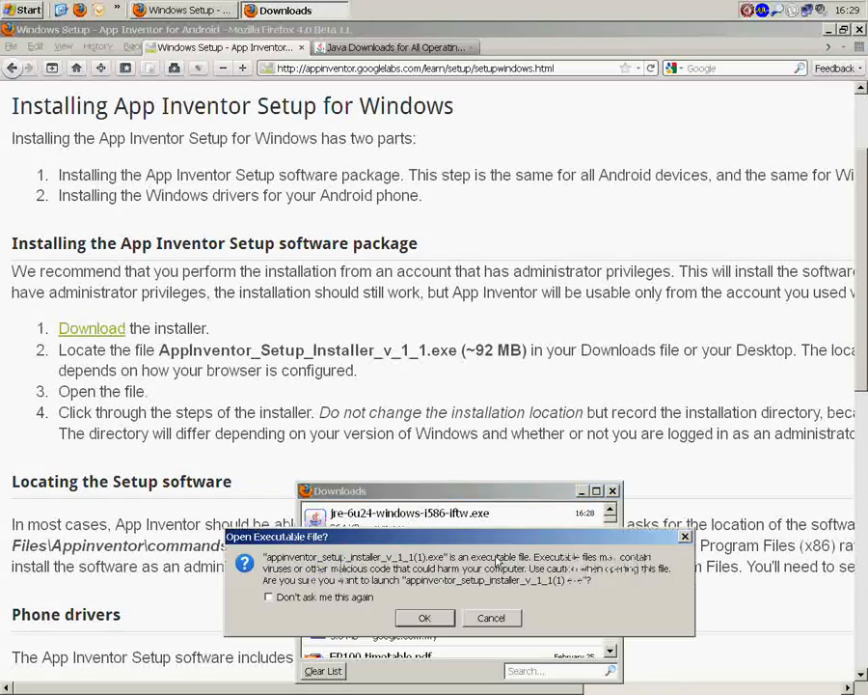
{"action": "left_click", "coordinate": [425, 617]}
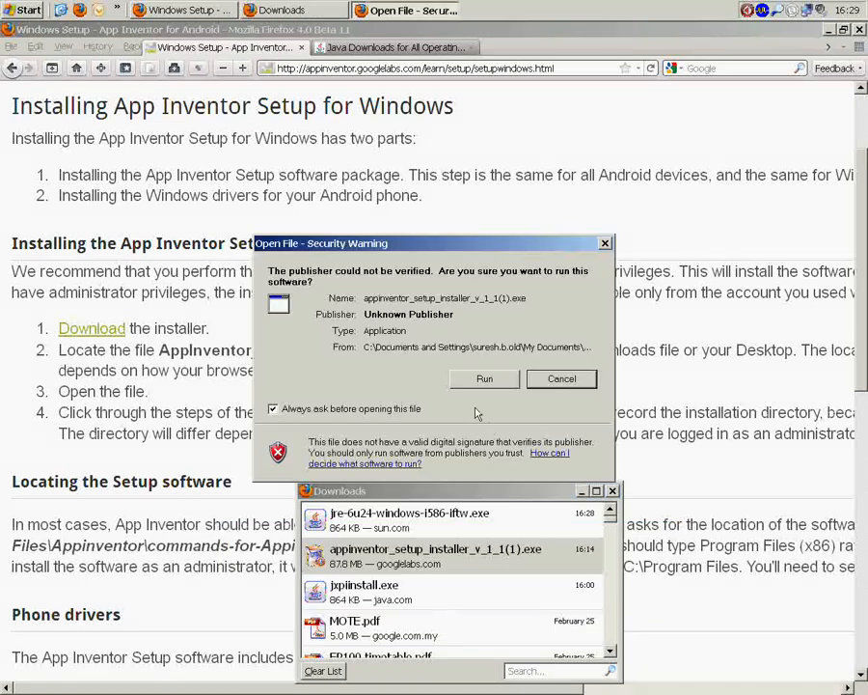
{"action": "left_click", "coordinate": [562, 378]}
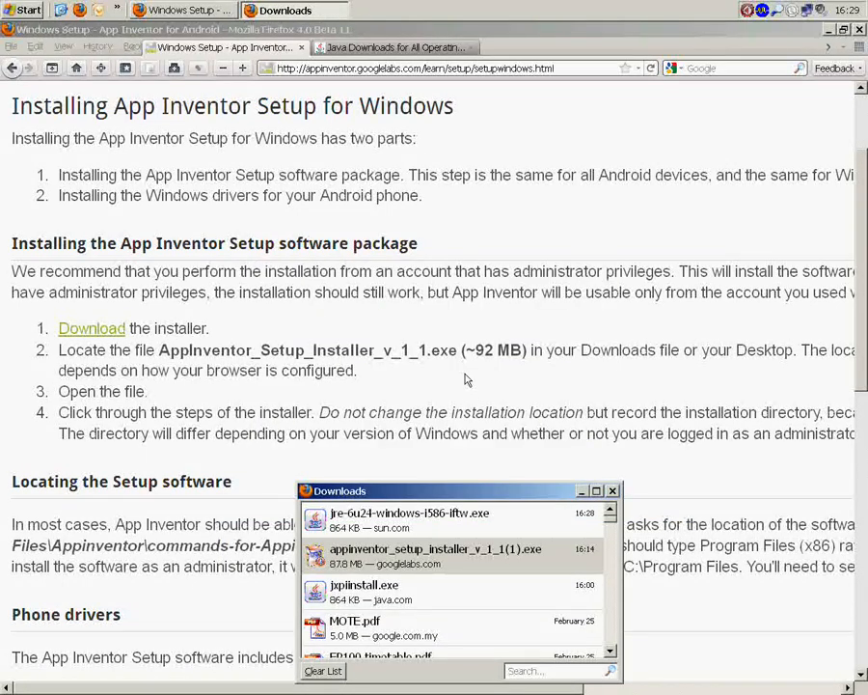
Step: Run the App Inventor Setup wizard, accepting the license and default folder, then finish
{"action": "double_click", "coordinate": [436, 549]}
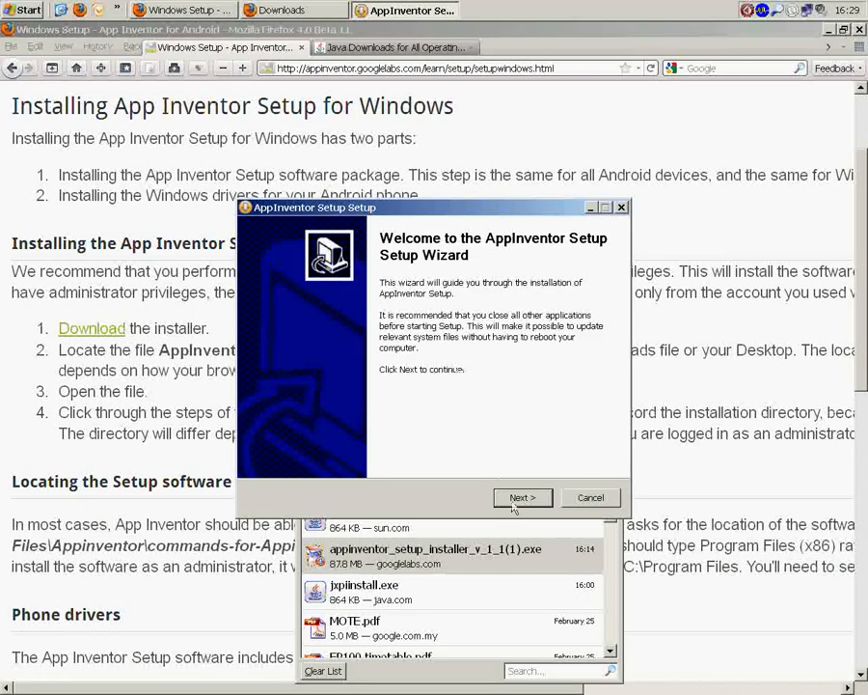
{"action": "left_click", "coordinate": [519, 497]}
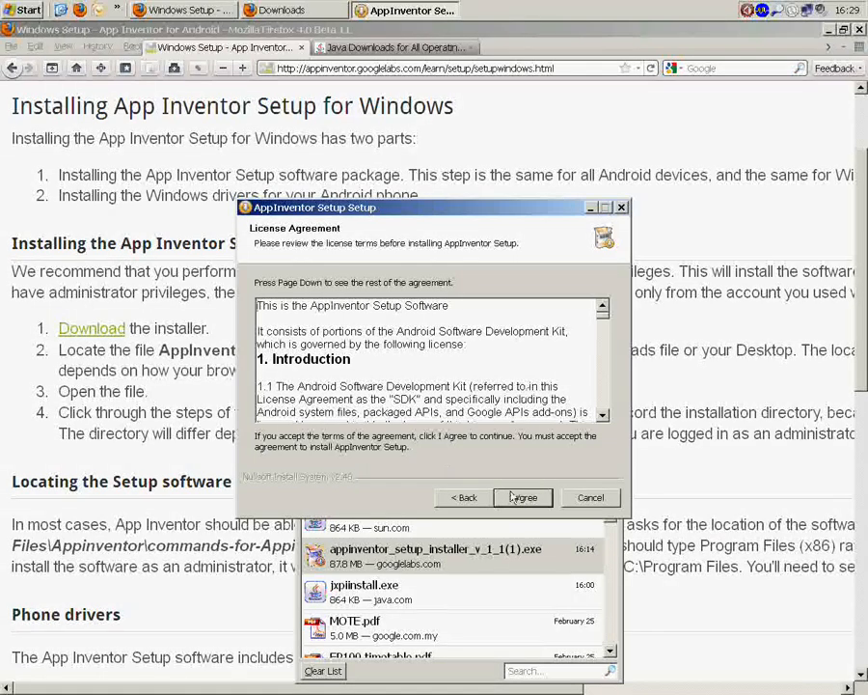
{"action": "left_click", "coordinate": [523, 496]}
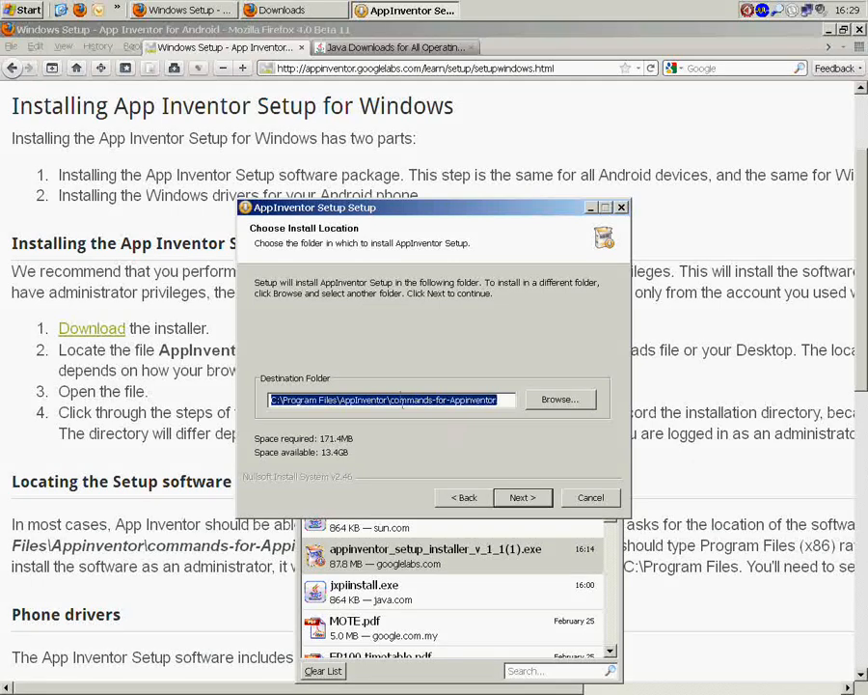
{"action": "left_click", "coordinate": [521, 497]}
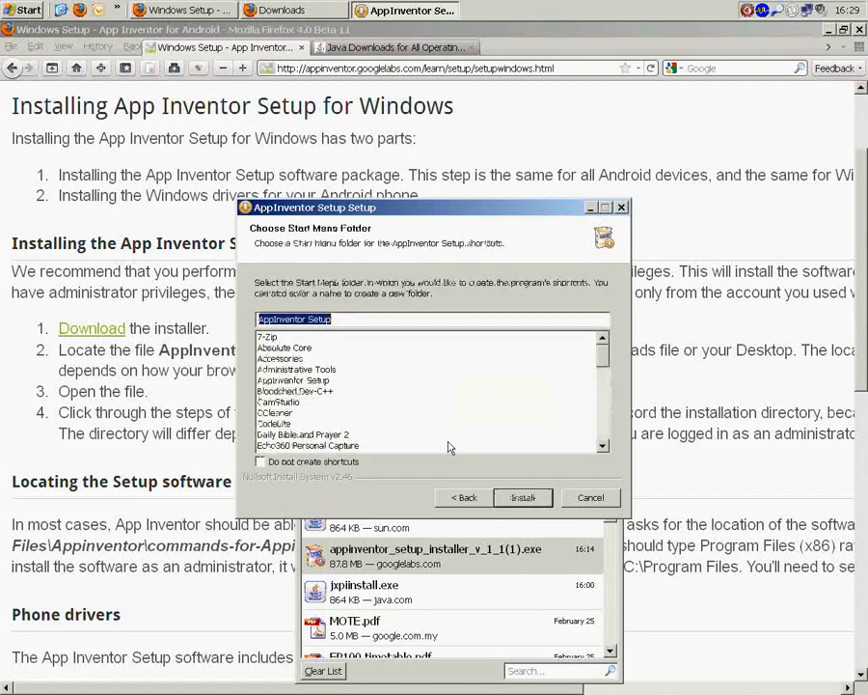
{"action": "left_click", "coordinate": [523, 496]}
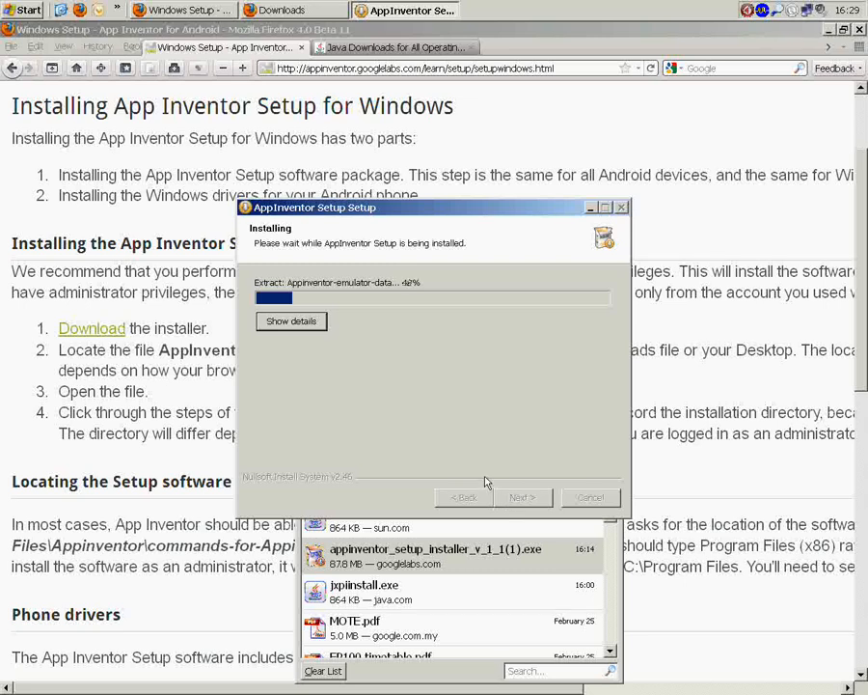
{"action": "mouse_move", "coordinate": [437, 402]}
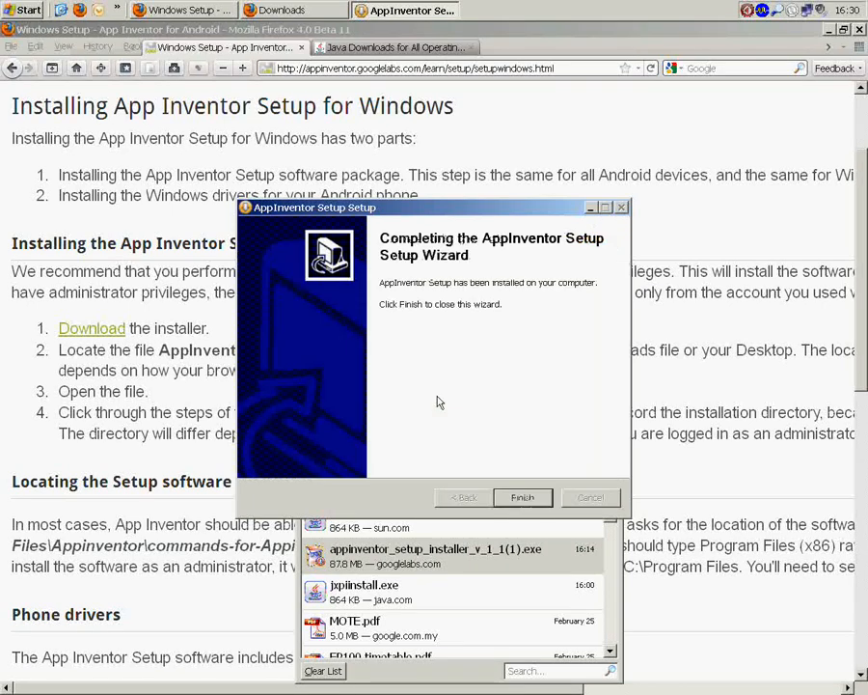
{"action": "left_click", "coordinate": [521, 497]}
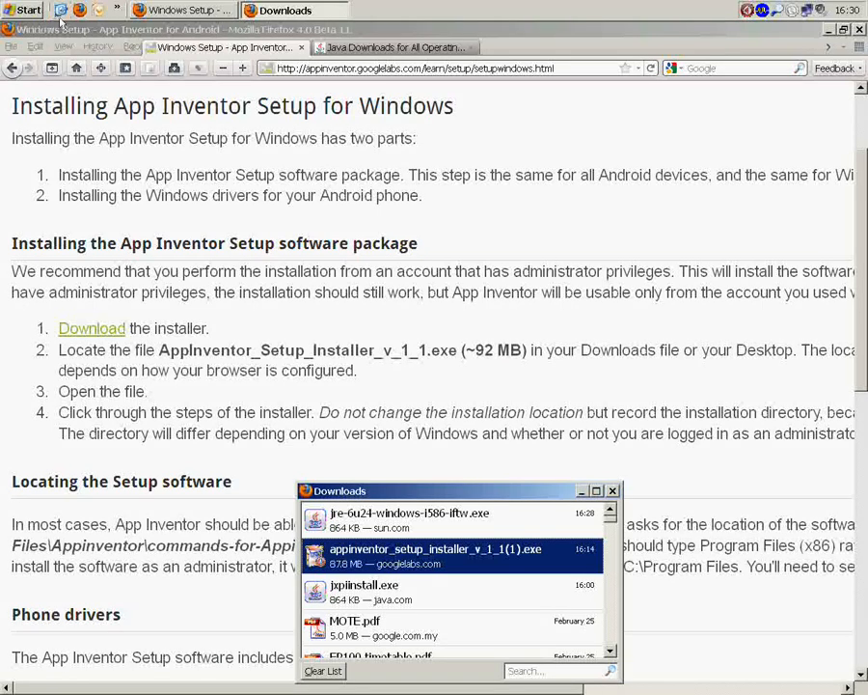
Step: Review Environment Variables under My Computer Properties > Advanced, then close the dialogs
{"action": "left_click", "coordinate": [26, 10]}
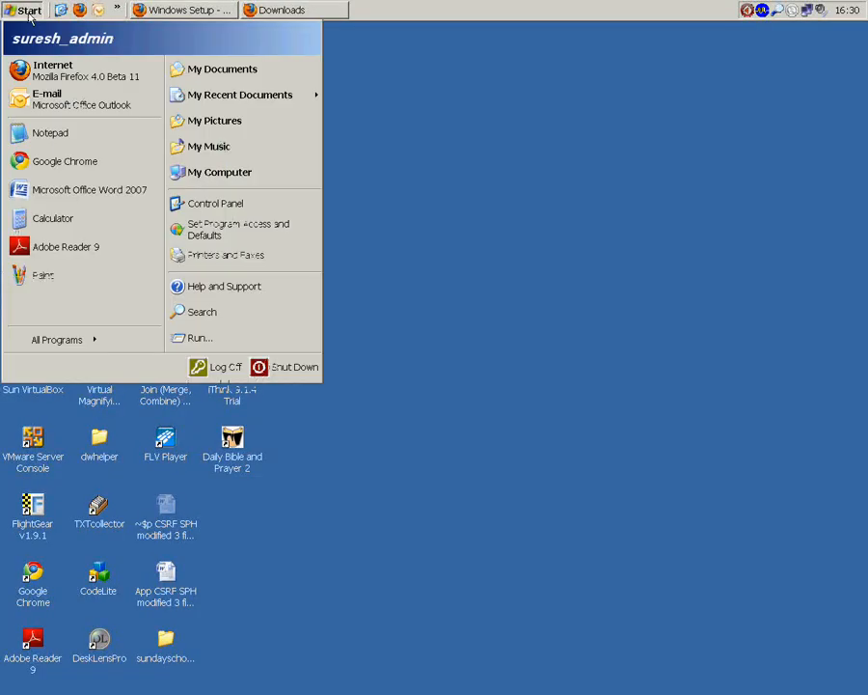
{"action": "mouse_move", "coordinate": [218, 172]}
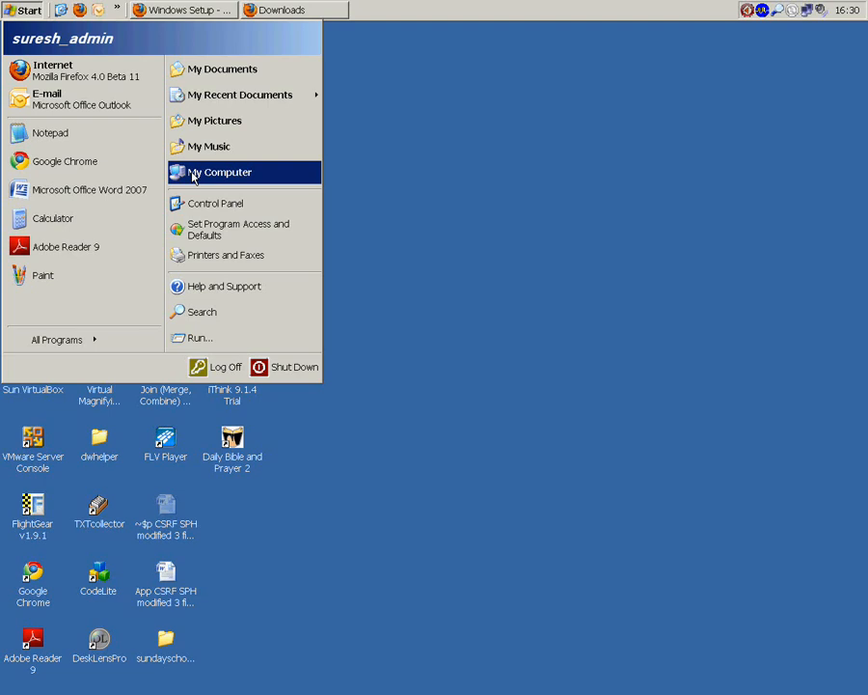
{"action": "right_click", "coordinate": [220, 171]}
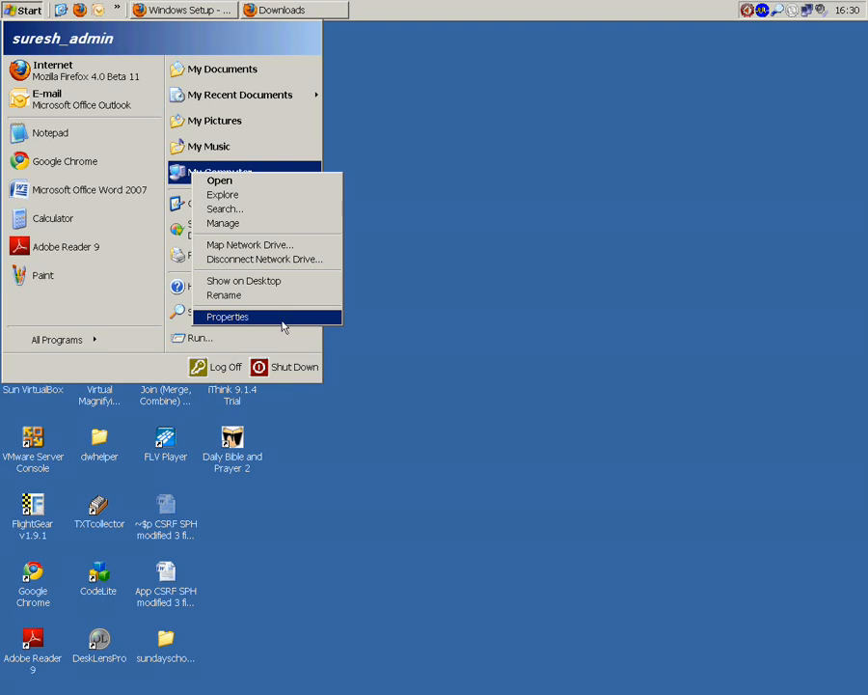
{"action": "left_click", "coordinate": [227, 316]}
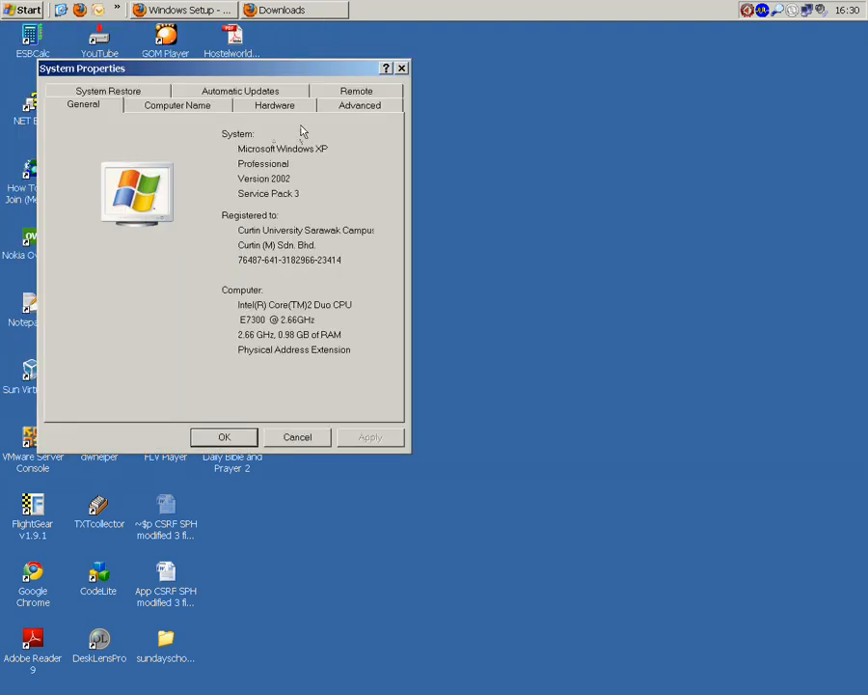
{"action": "left_click", "coordinate": [359, 104]}
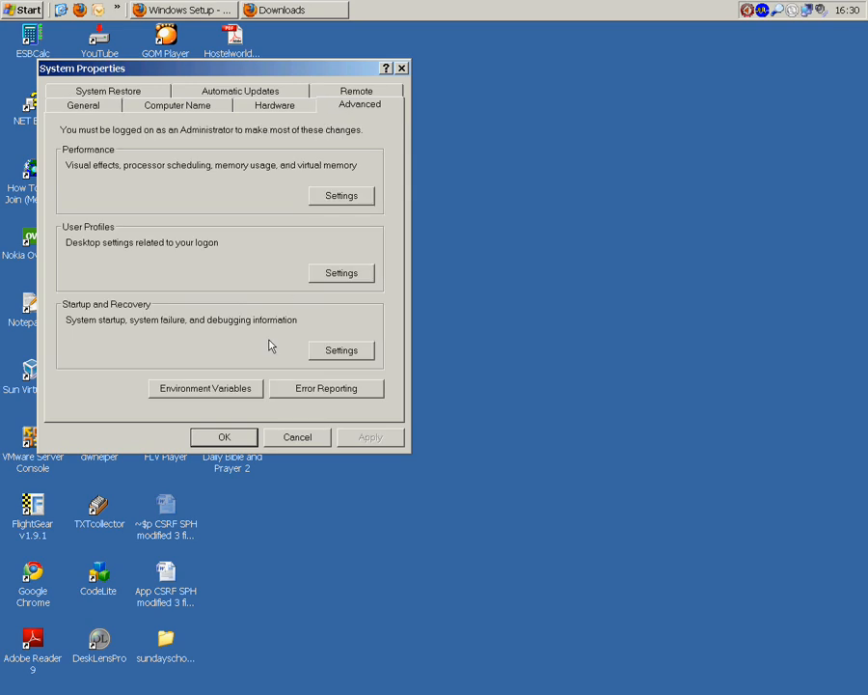
{"action": "left_click", "coordinate": [206, 388]}
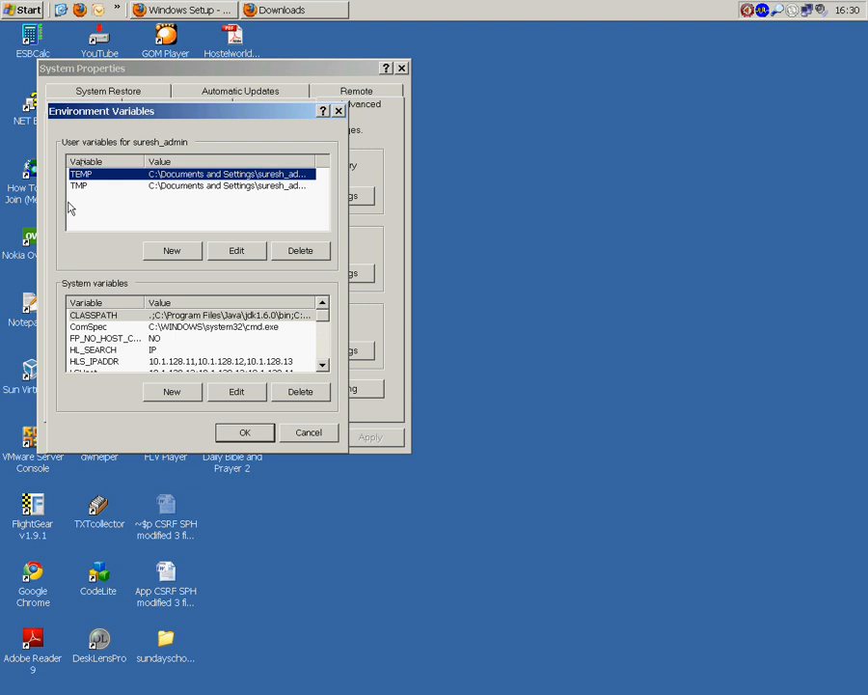
{"action": "mouse_move", "coordinate": [228, 334]}
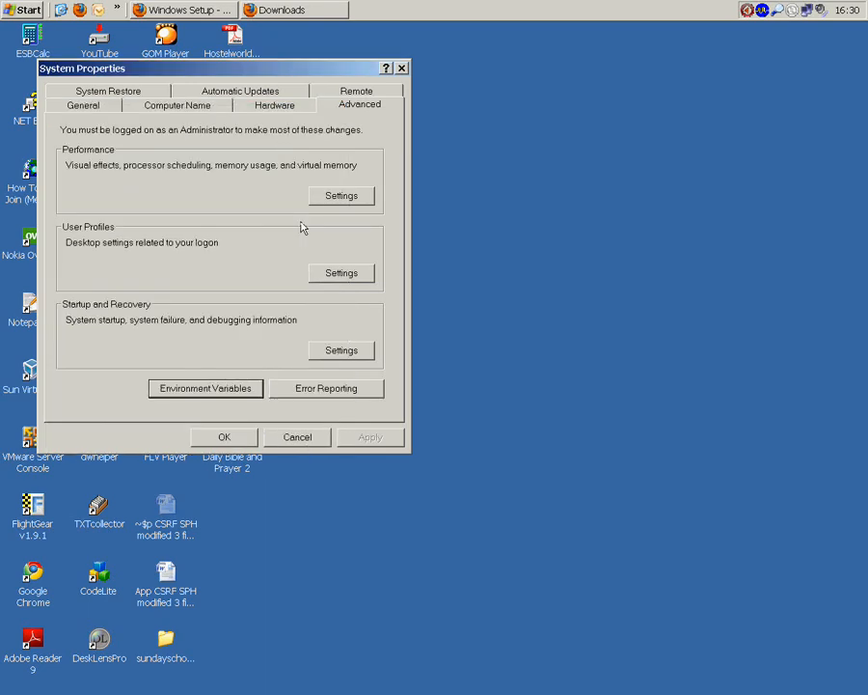
{"action": "left_click", "coordinate": [24, 9]}
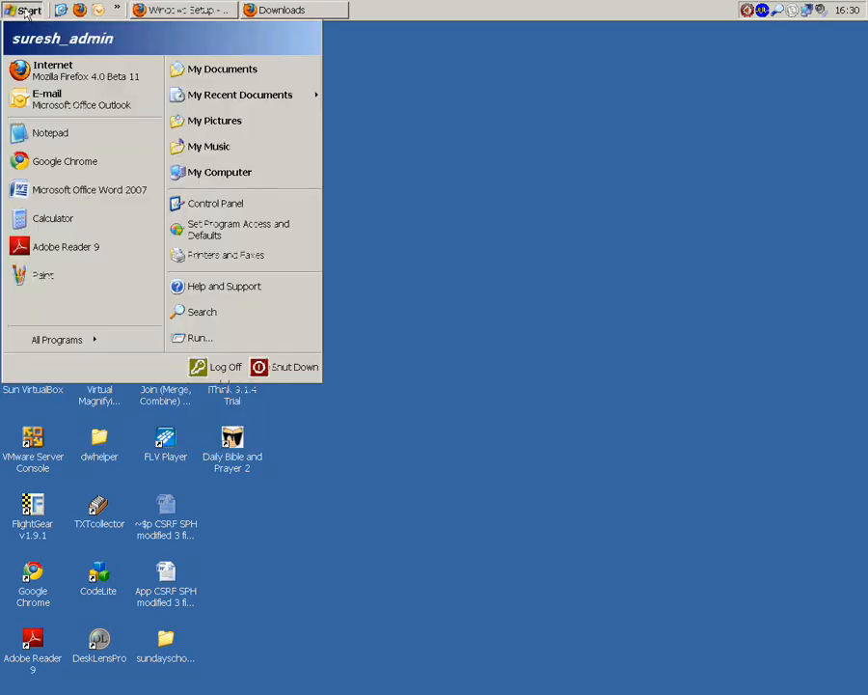
Step: Open the system Path variable for editing and launch a blank Notepad beside it
{"action": "right_click", "coordinate": [218, 171]}
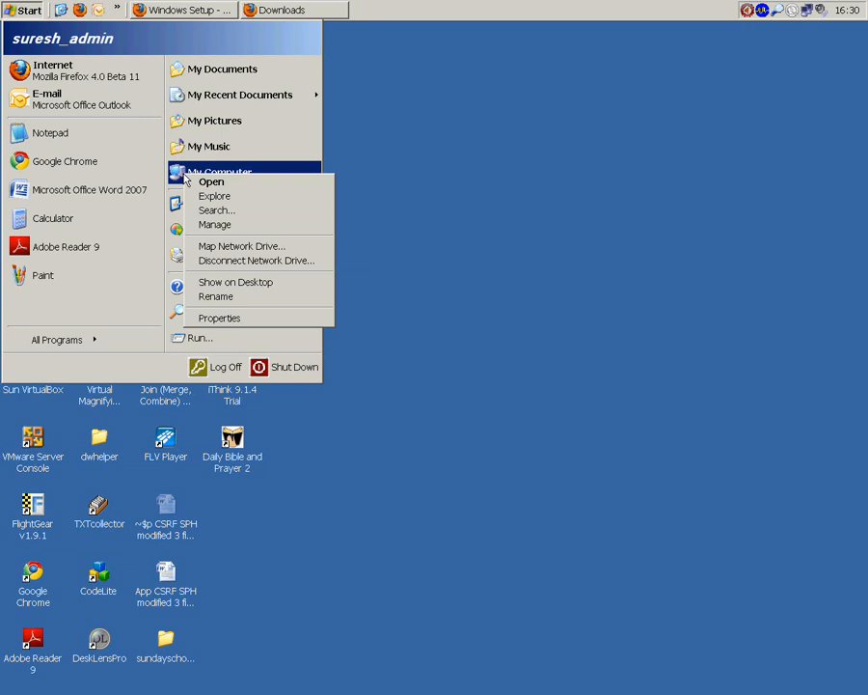
{"action": "left_click", "coordinate": [219, 318]}
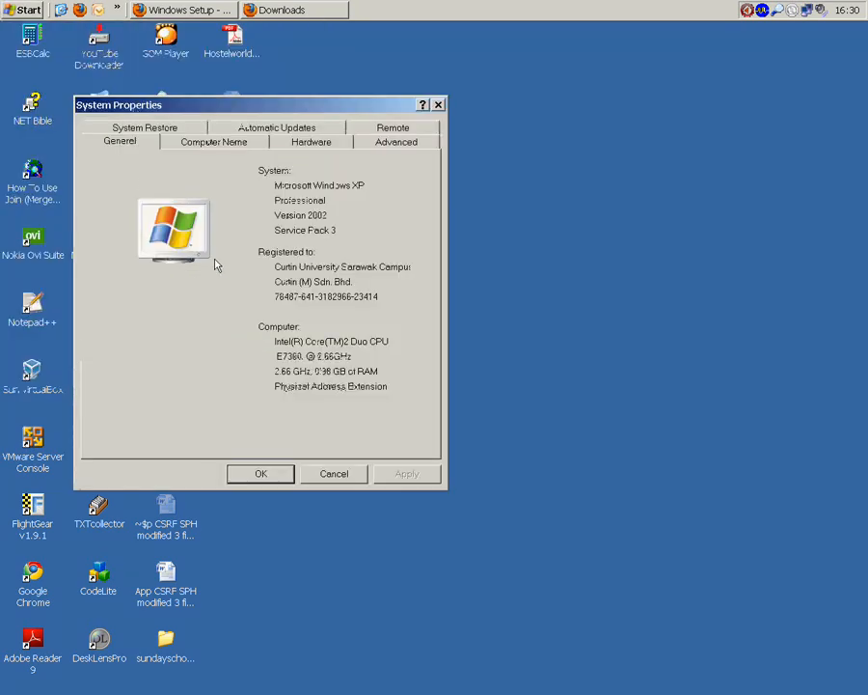
{"action": "left_click", "coordinate": [396, 141]}
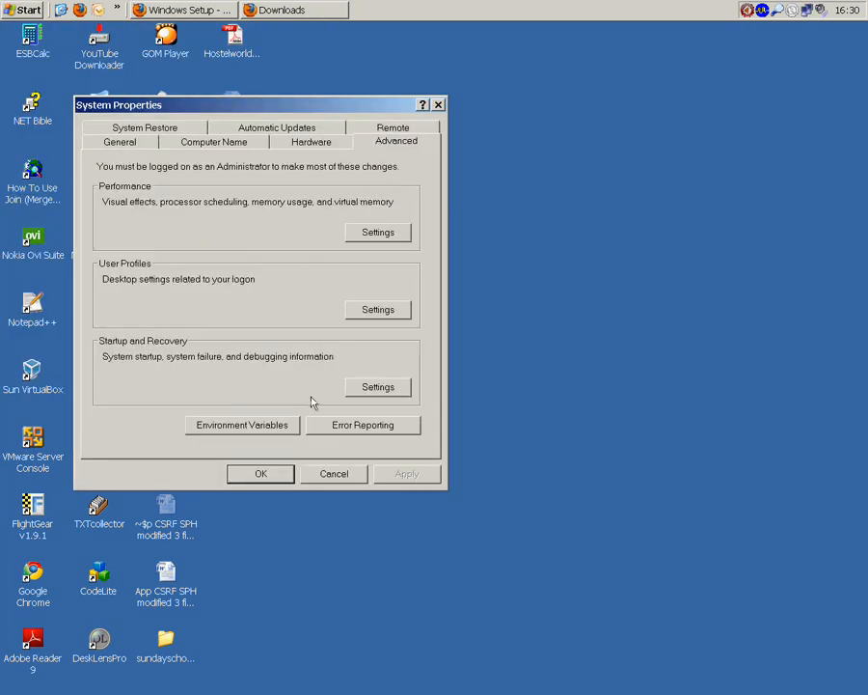
{"action": "left_click", "coordinate": [241, 425]}
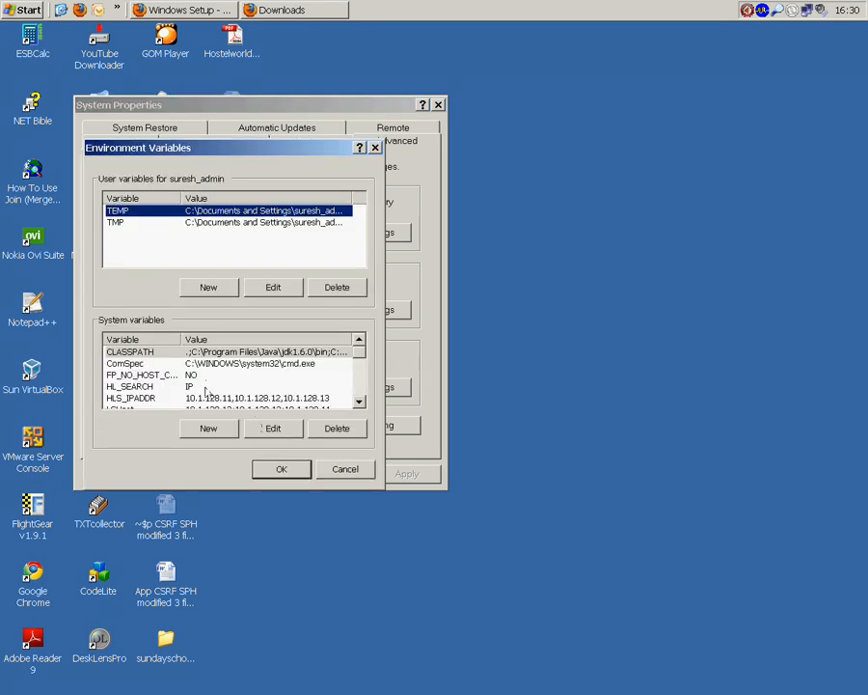
{"action": "left_click", "coordinate": [142, 374]}
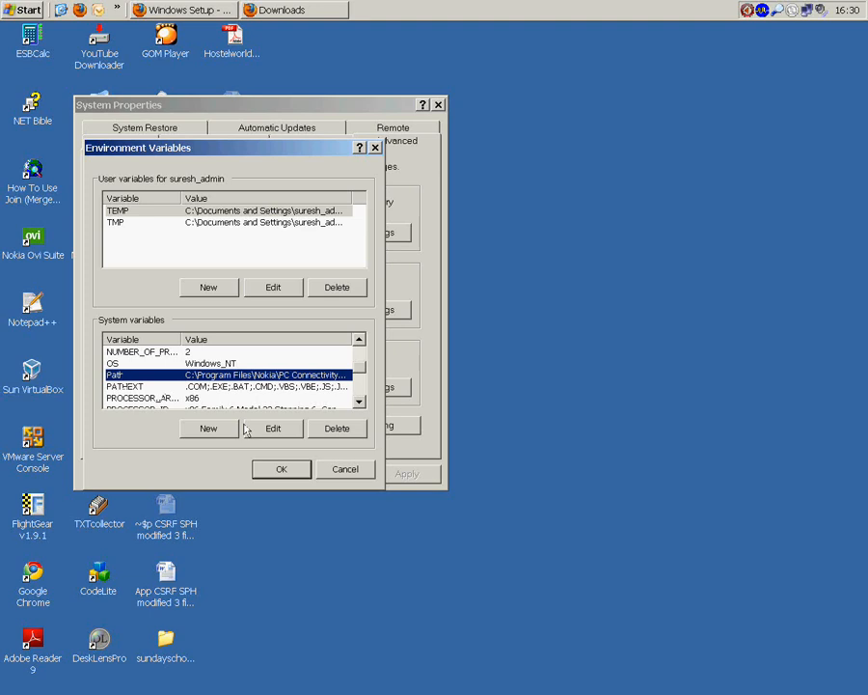
{"action": "left_click", "coordinate": [272, 428]}
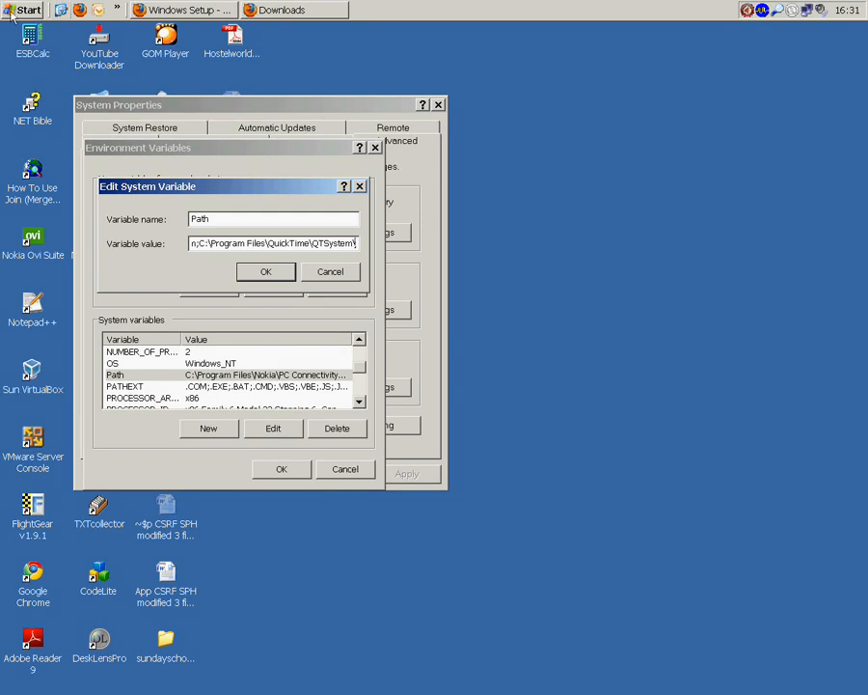
{"action": "left_click", "coordinate": [24, 10]}
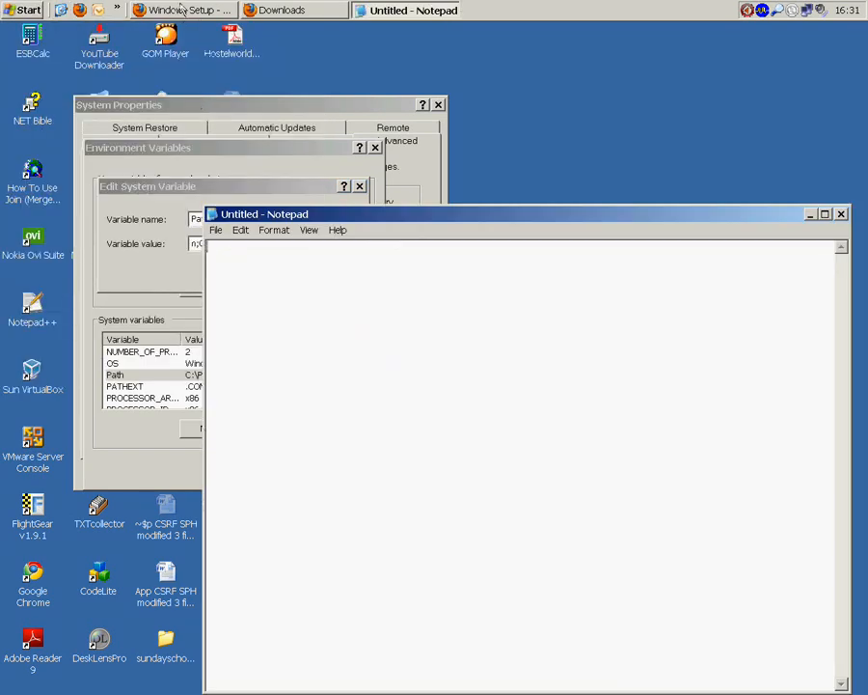
{"action": "left_click", "coordinate": [179, 10]}
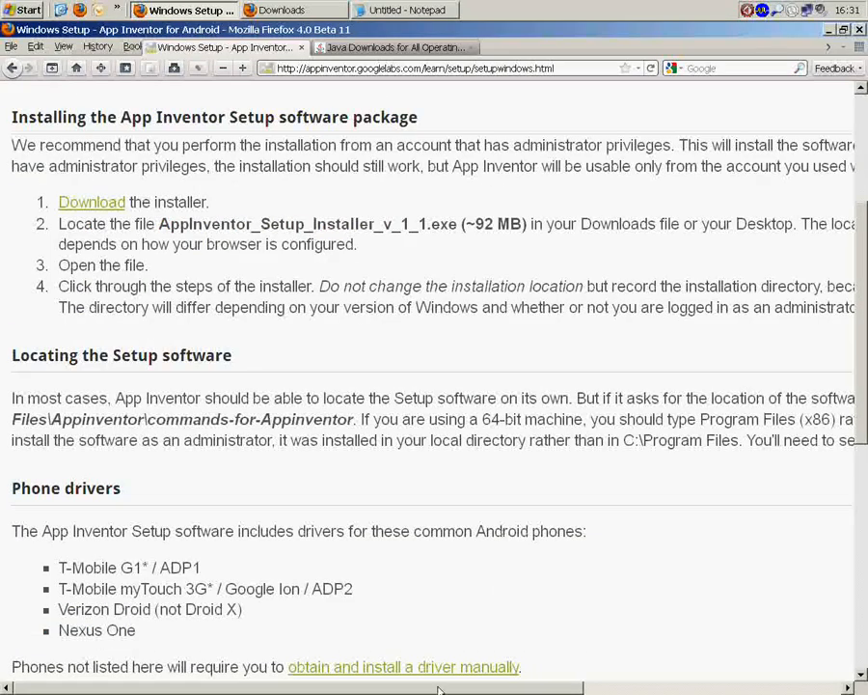
Step: Copy the C:\Program Files\Appinventor\commands-for-Appinventor path from the setup page into Notepad
{"action": "scroll", "scroll_direction": "right", "scroll_amount": 3}
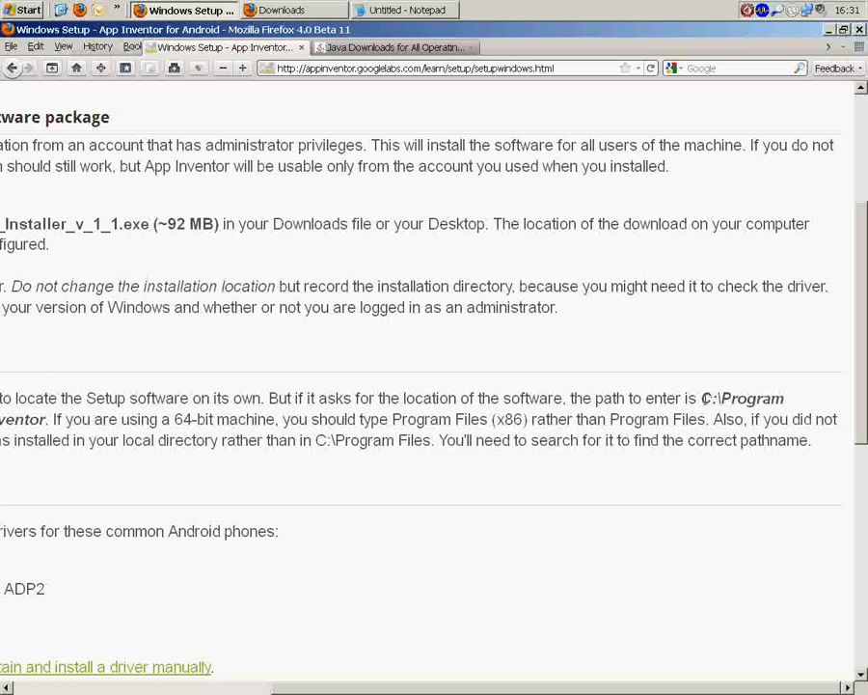
{"action": "left_click_drag", "start_coordinate": [699, 398], "coordinate": [53, 419]}
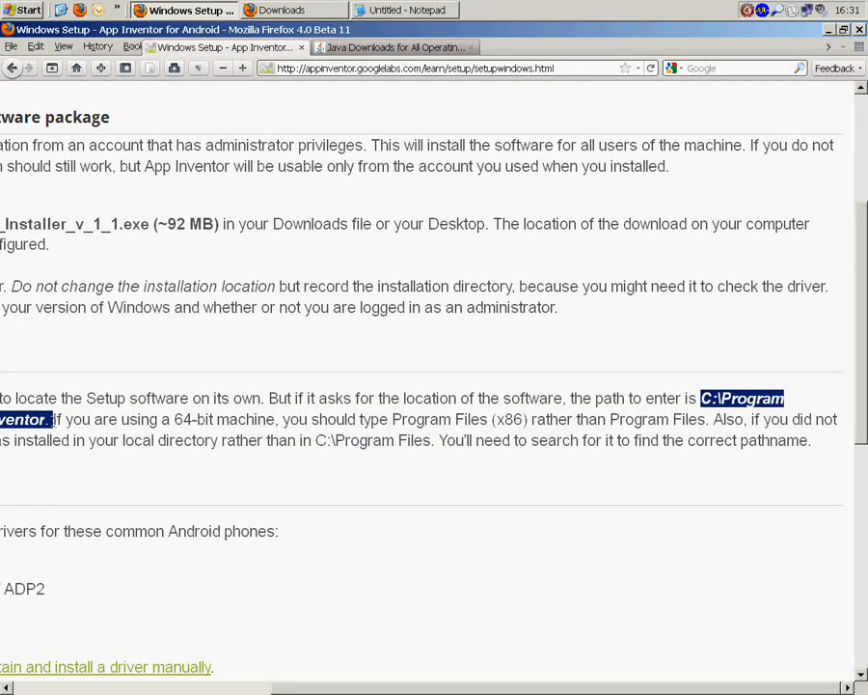
{"action": "right_click", "coordinate": [44, 429]}
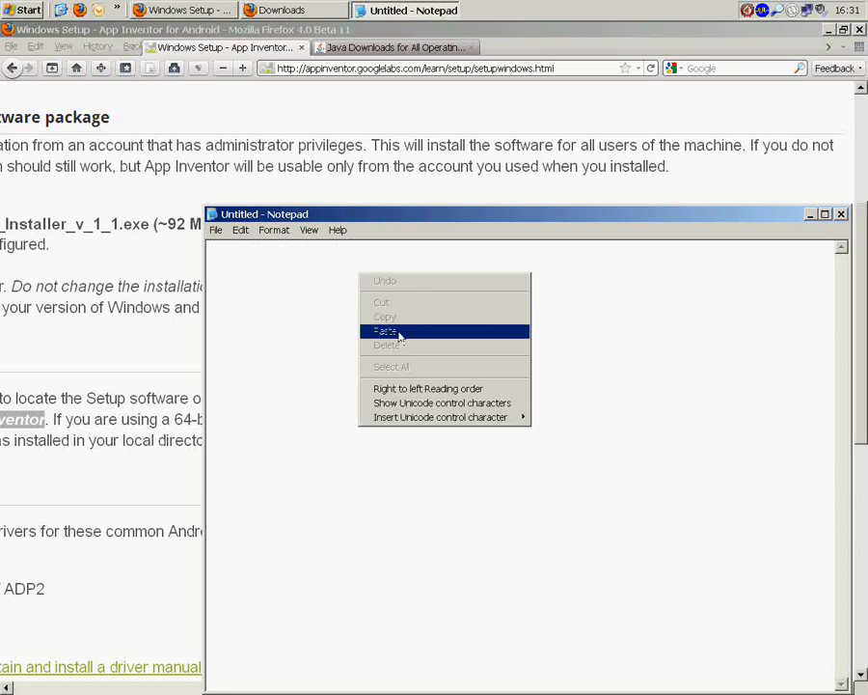
{"action": "left_click", "coordinate": [385, 330]}
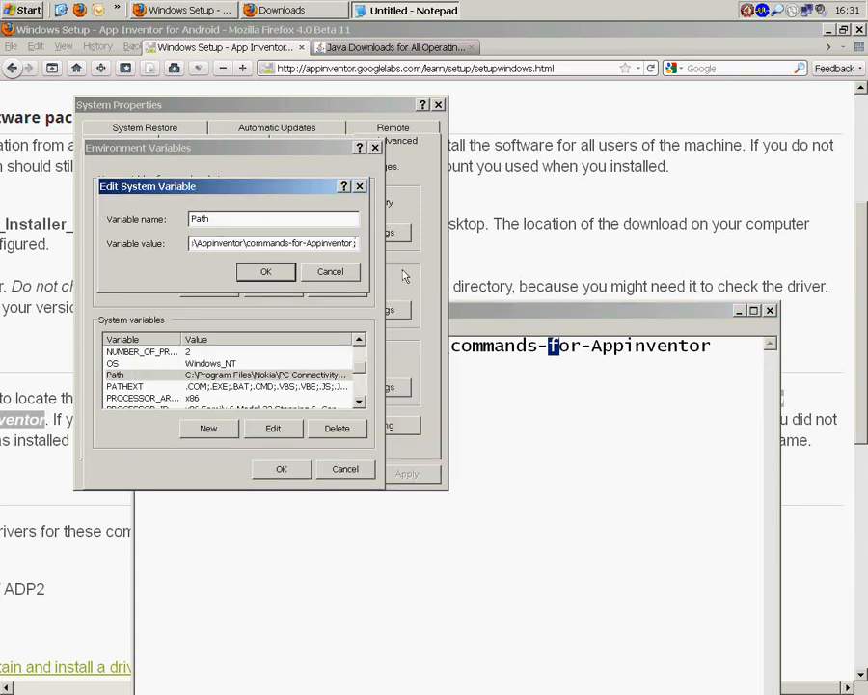
Step: Confirm the edited Path variable and close Notepad without saving
{"action": "left_click", "coordinate": [265, 271]}
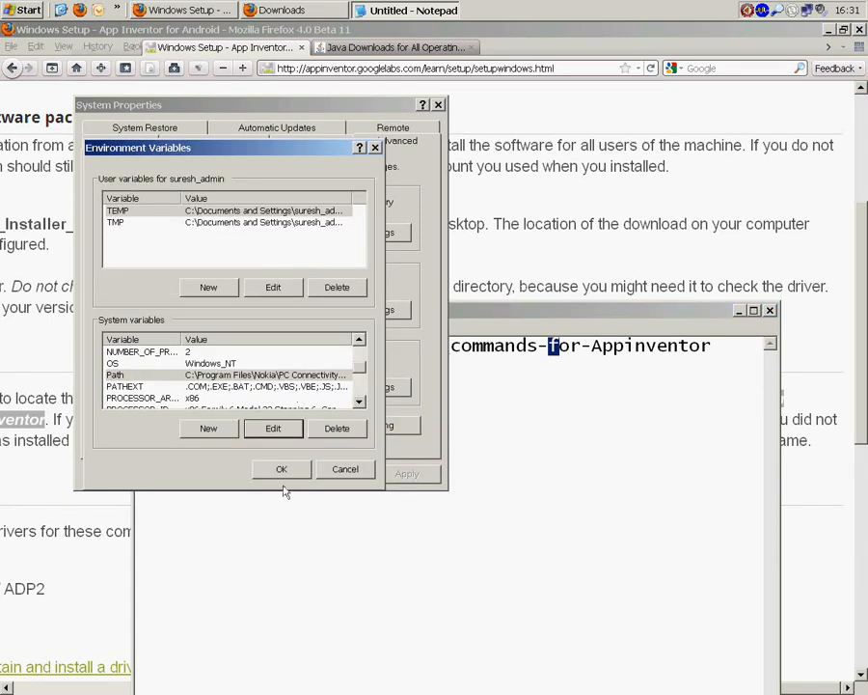
{"action": "mouse_move", "coordinate": [465, 436]}
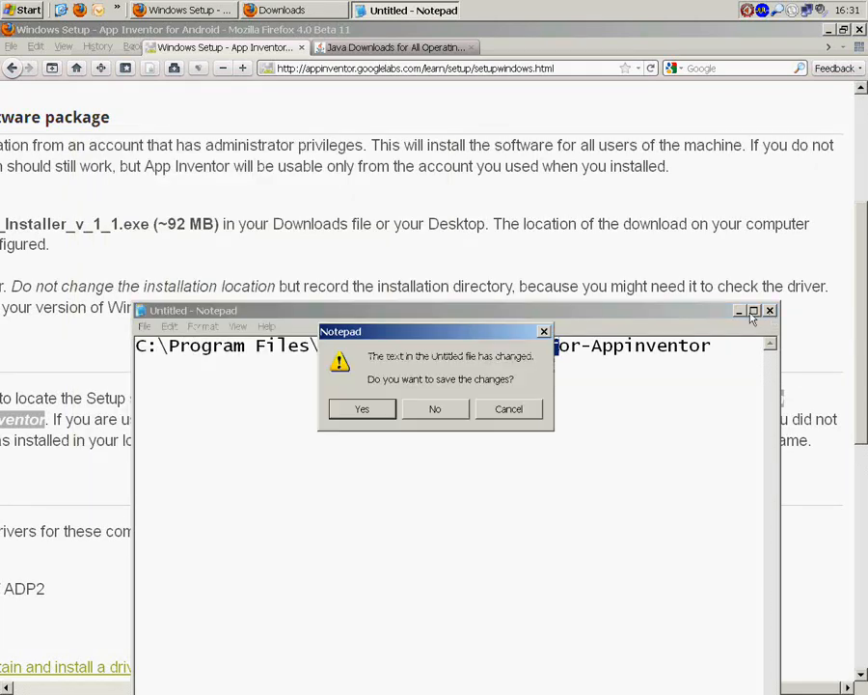
{"action": "left_click", "coordinate": [436, 408]}
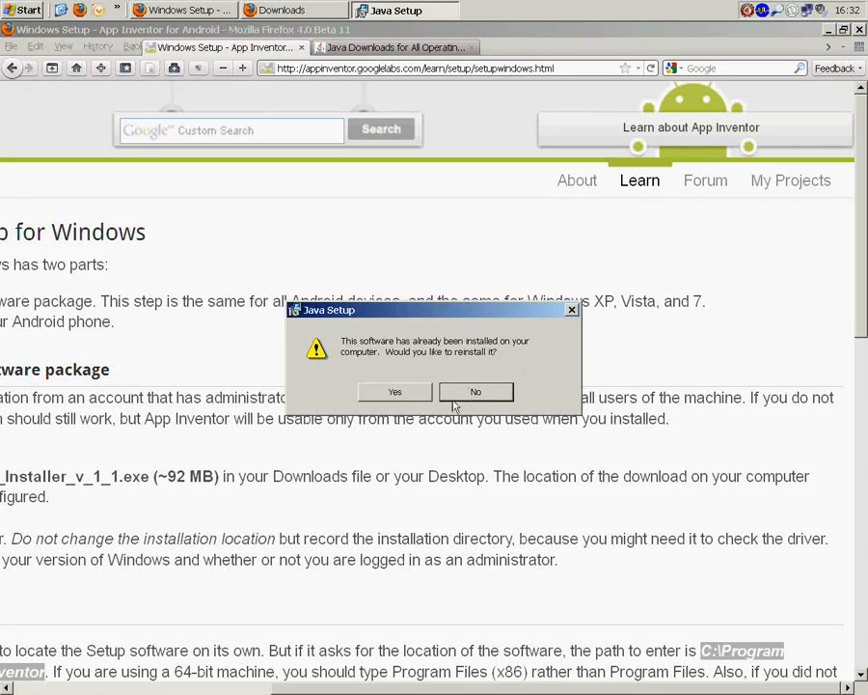
Step: Decline reinstalling Java and bring the Firefox Downloads window to the front
{"action": "left_click", "coordinate": [475, 391]}
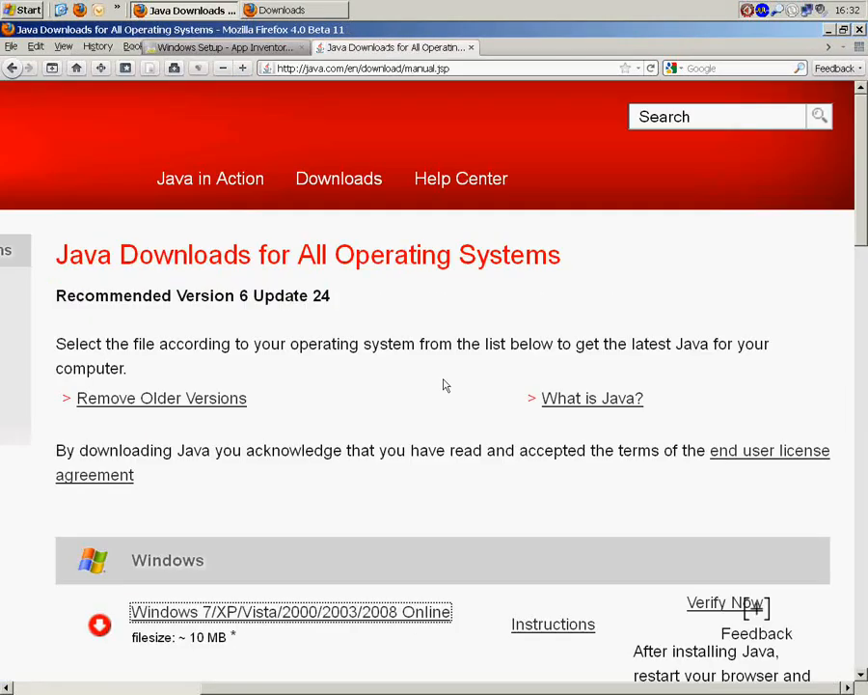
{"action": "left_click", "coordinate": [294, 10]}
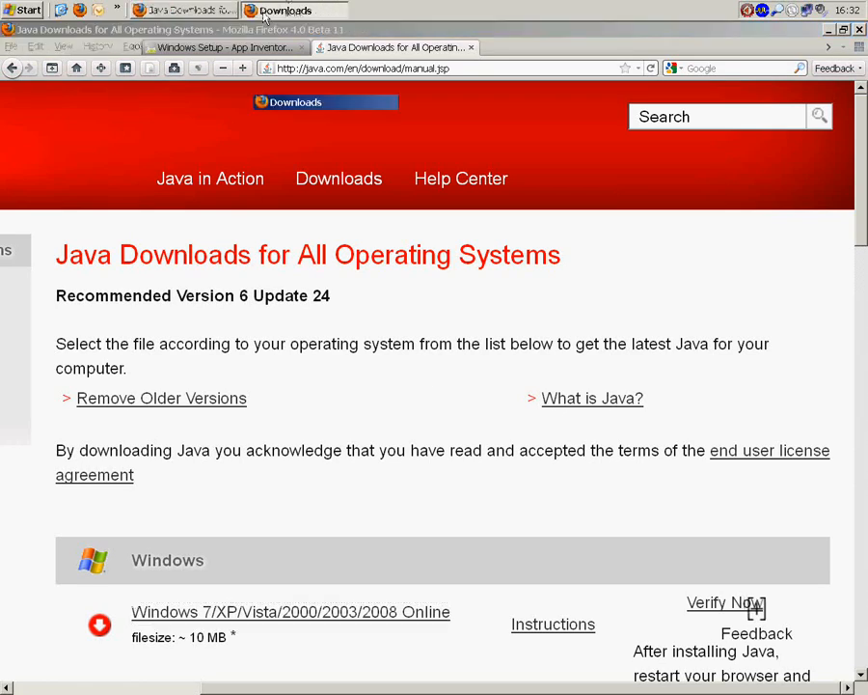